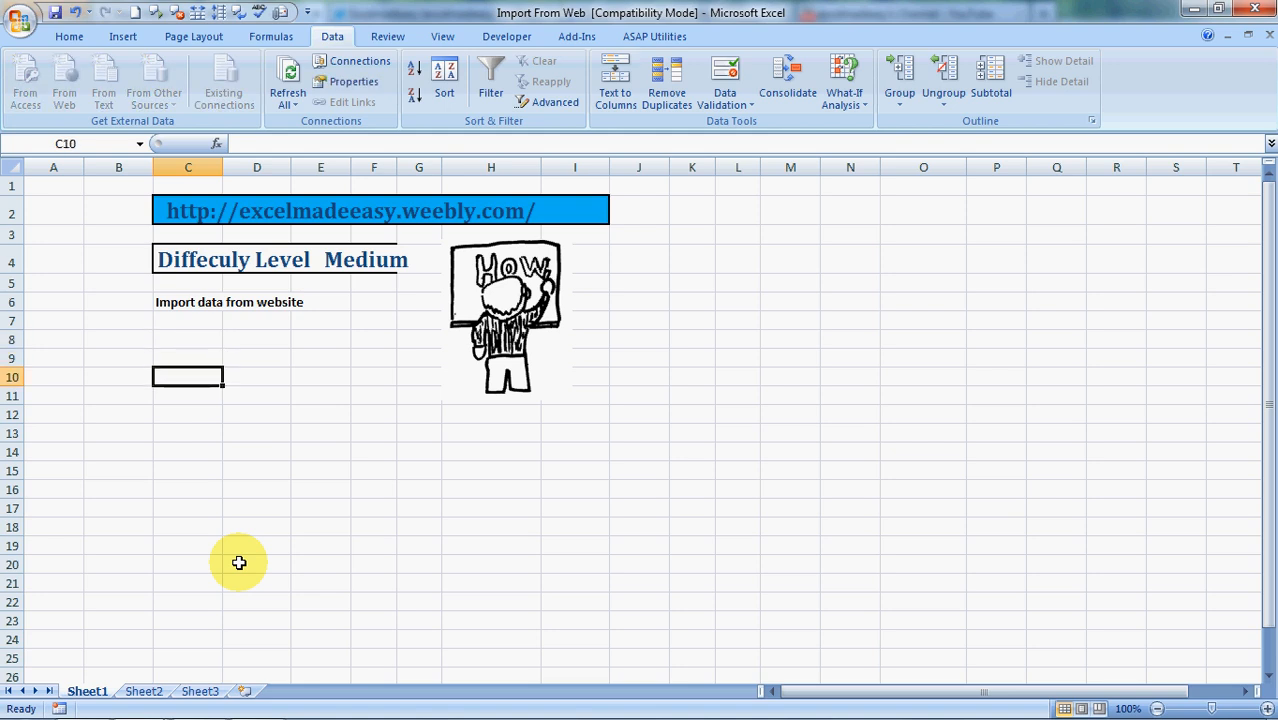
Browse the ribbon tabs and select cell C13 as the import destination.
click(69, 36)
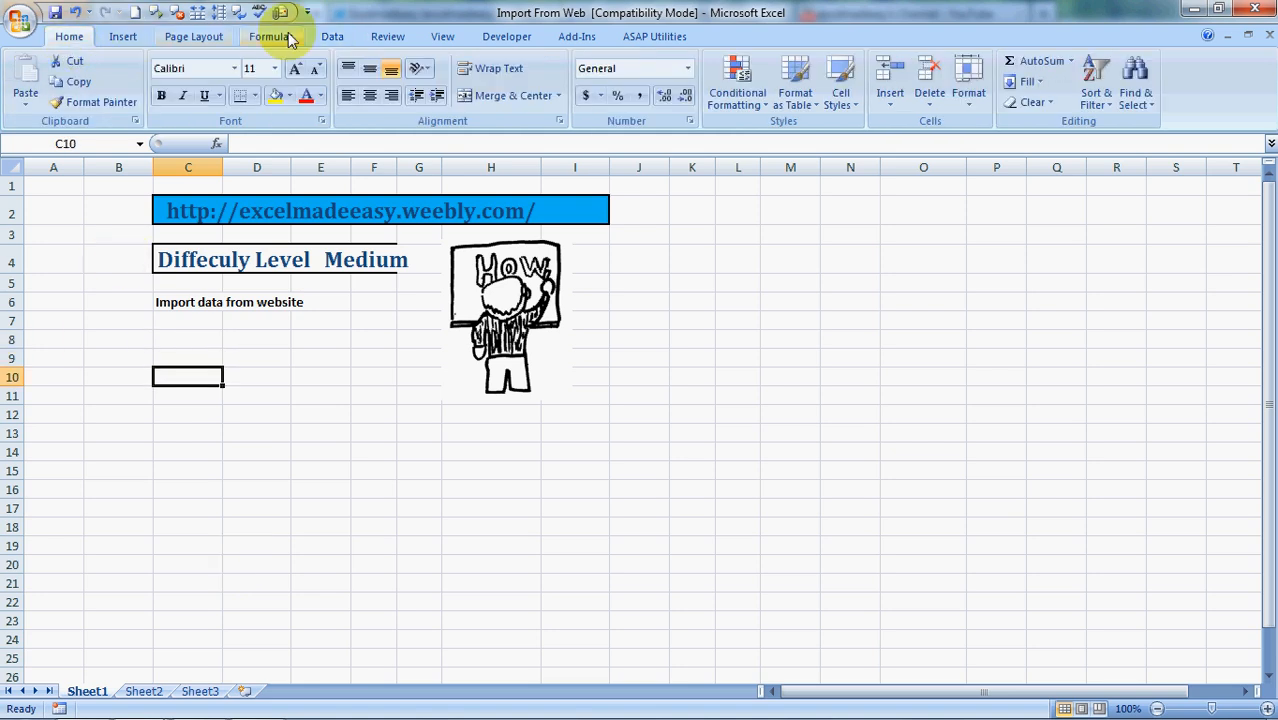
click(332, 36)
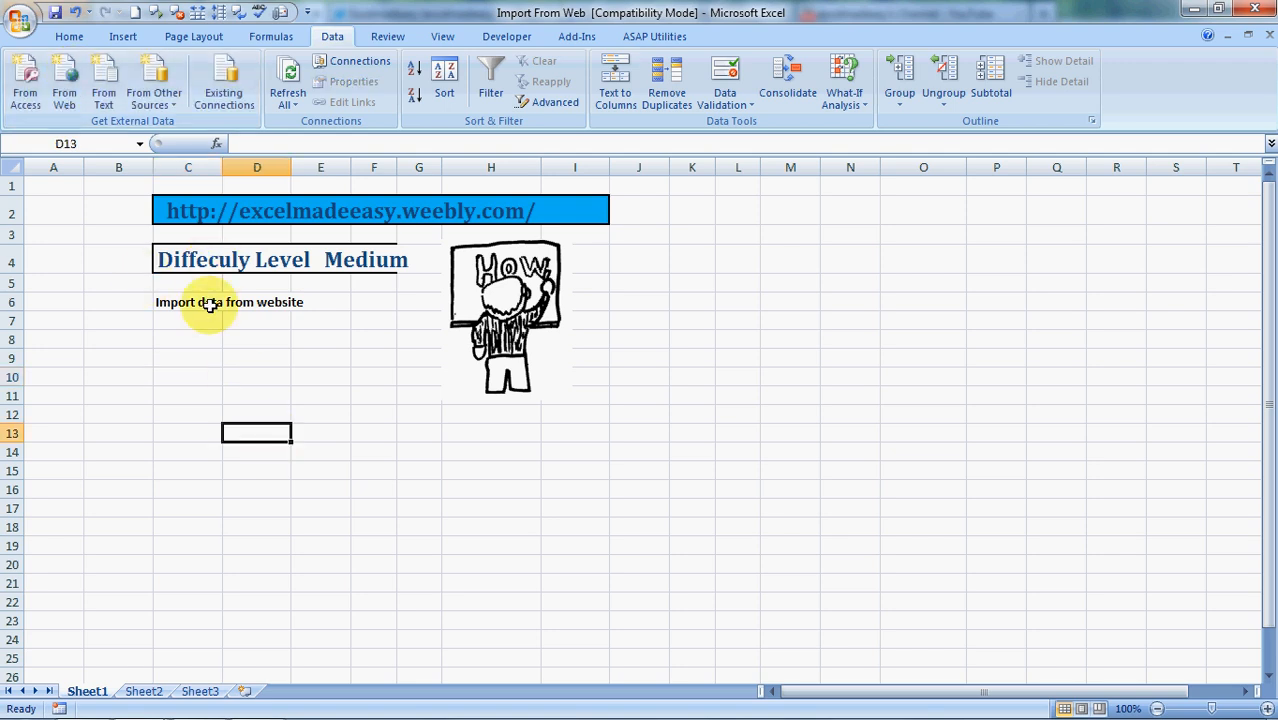
click(188, 301)
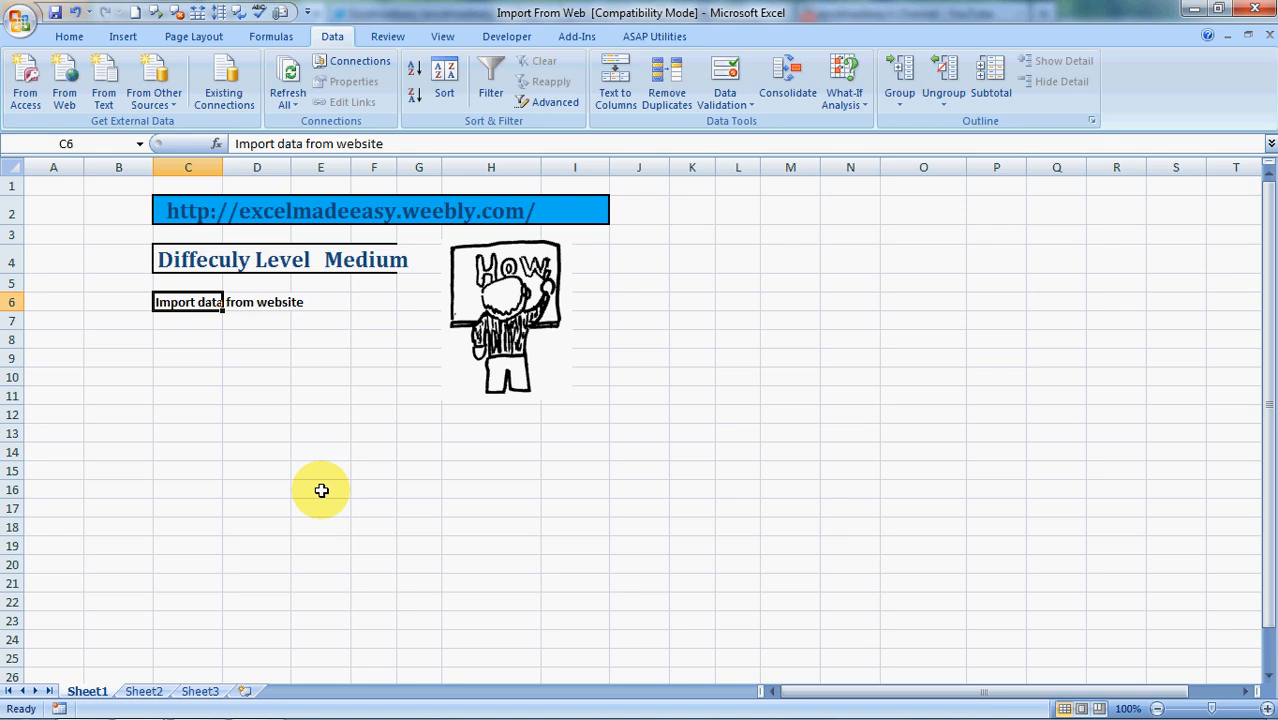
click(187, 433)
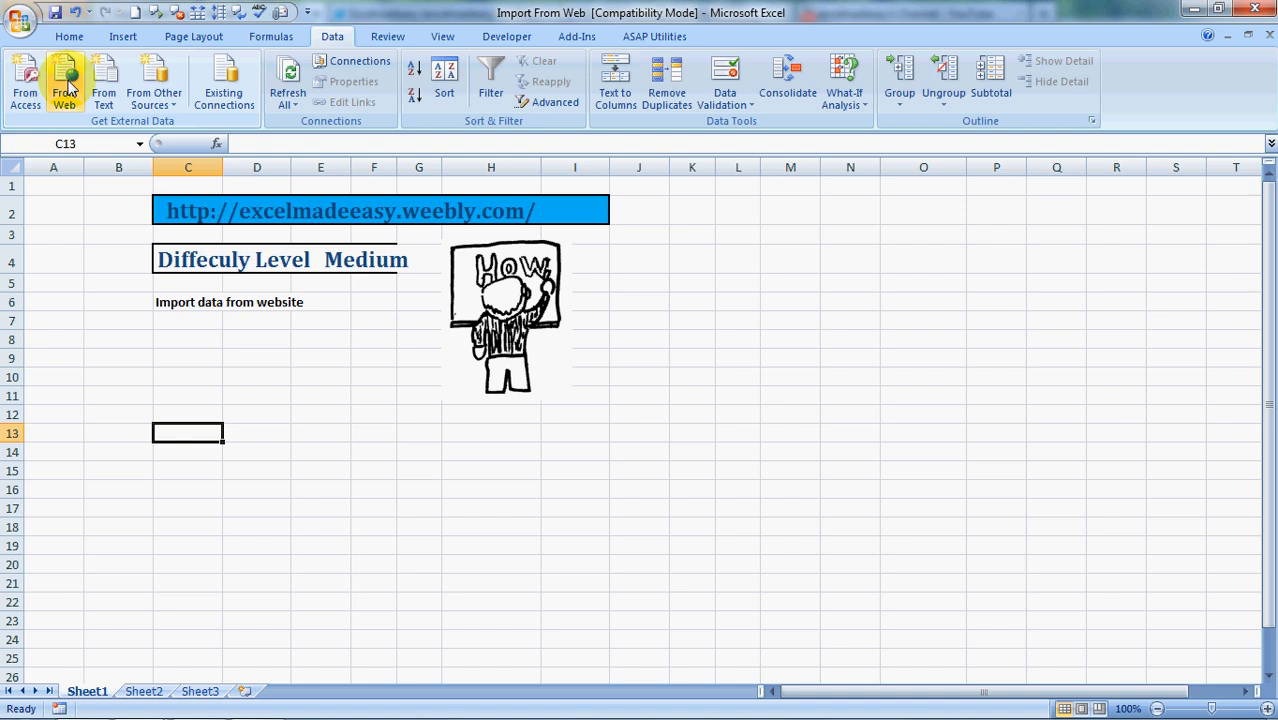
Start a From Web query showing the Google Finance Dow Jones page.
click(64, 80)
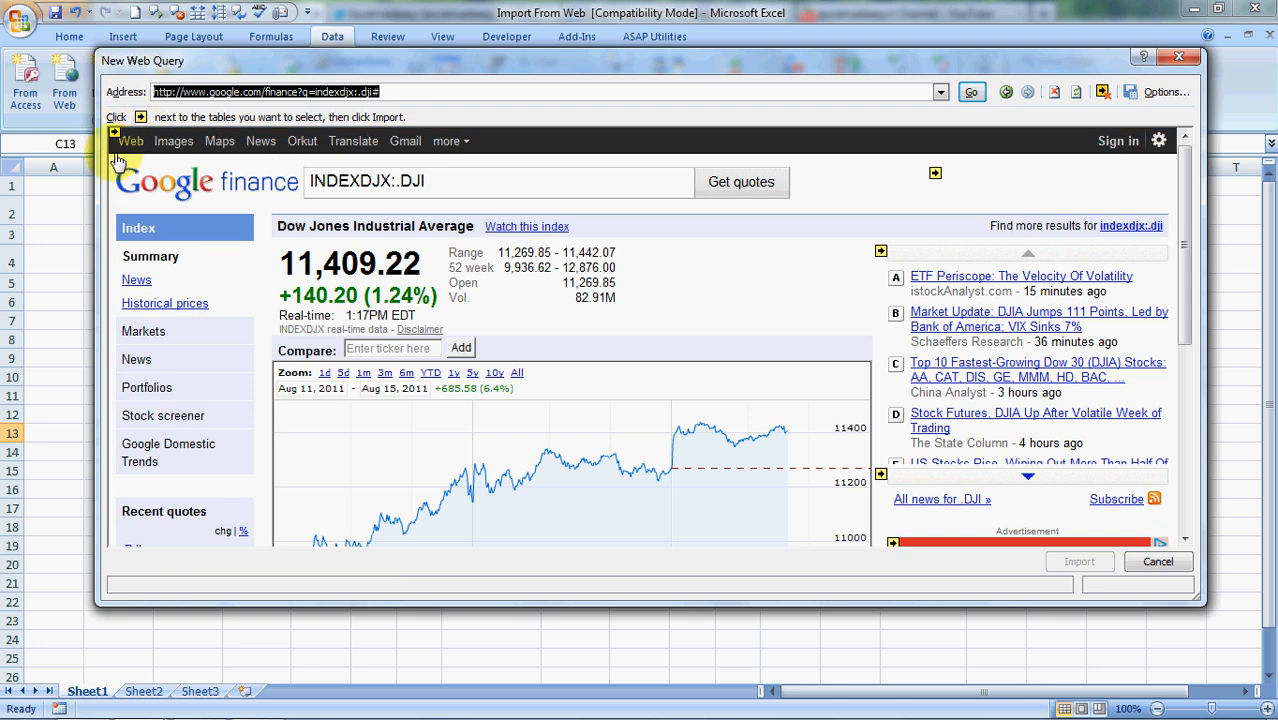
mouse_move(116, 133)
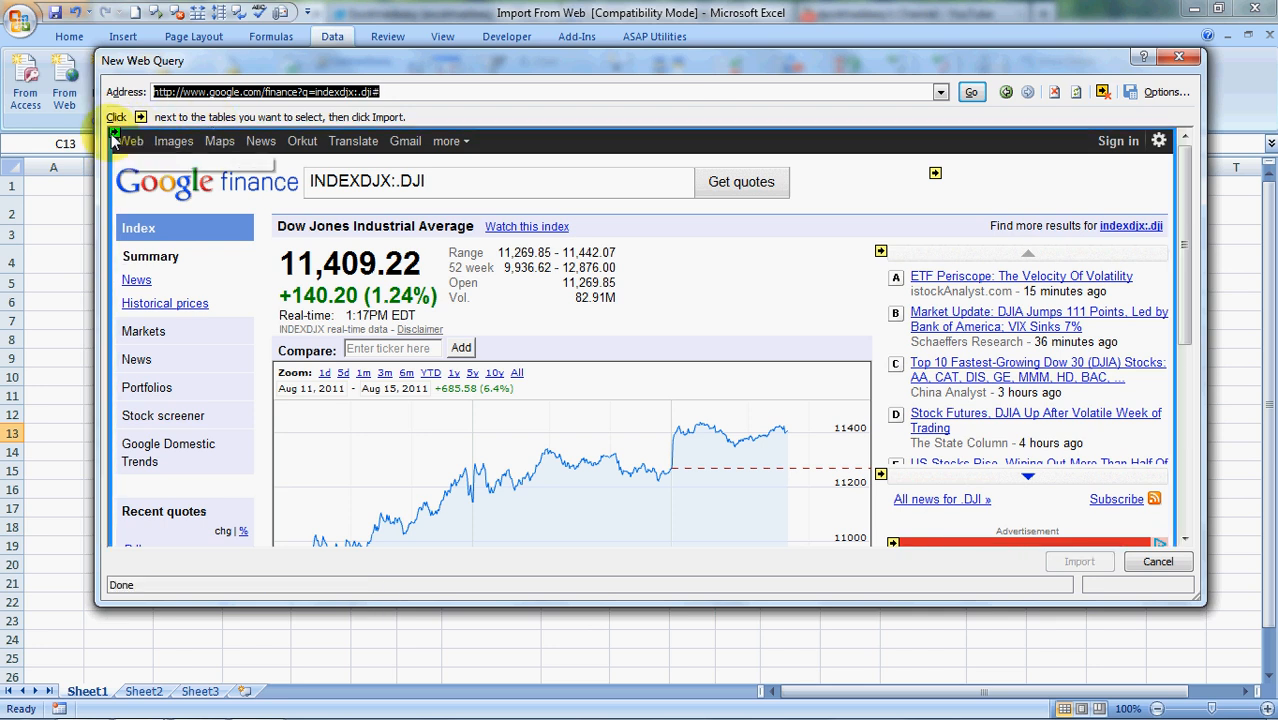
mouse_move(140, 117)
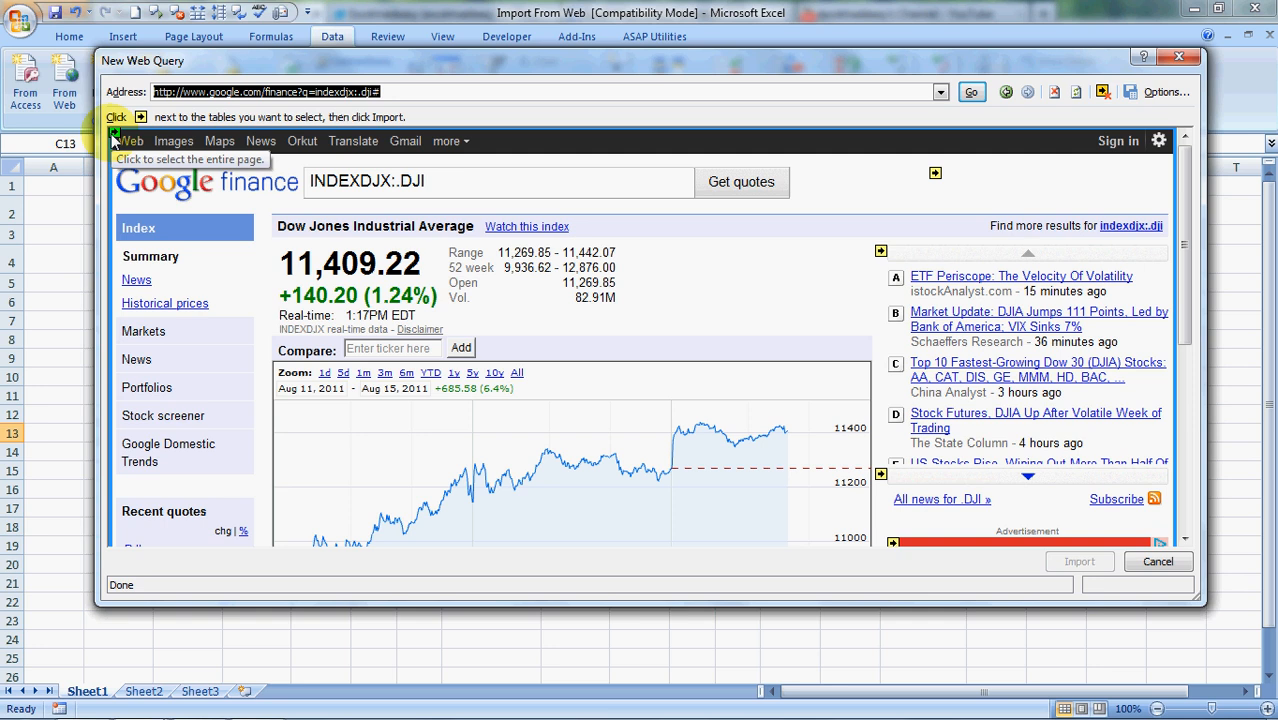
click(114, 133)
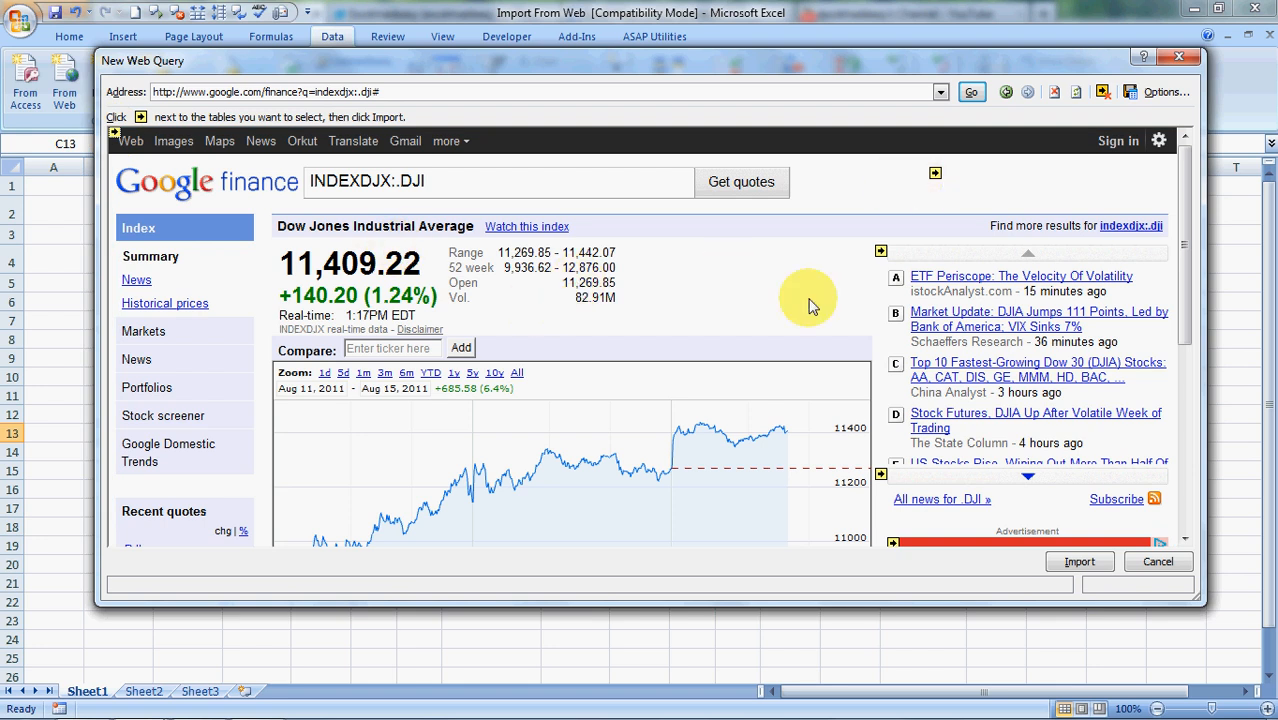
click(881, 474)
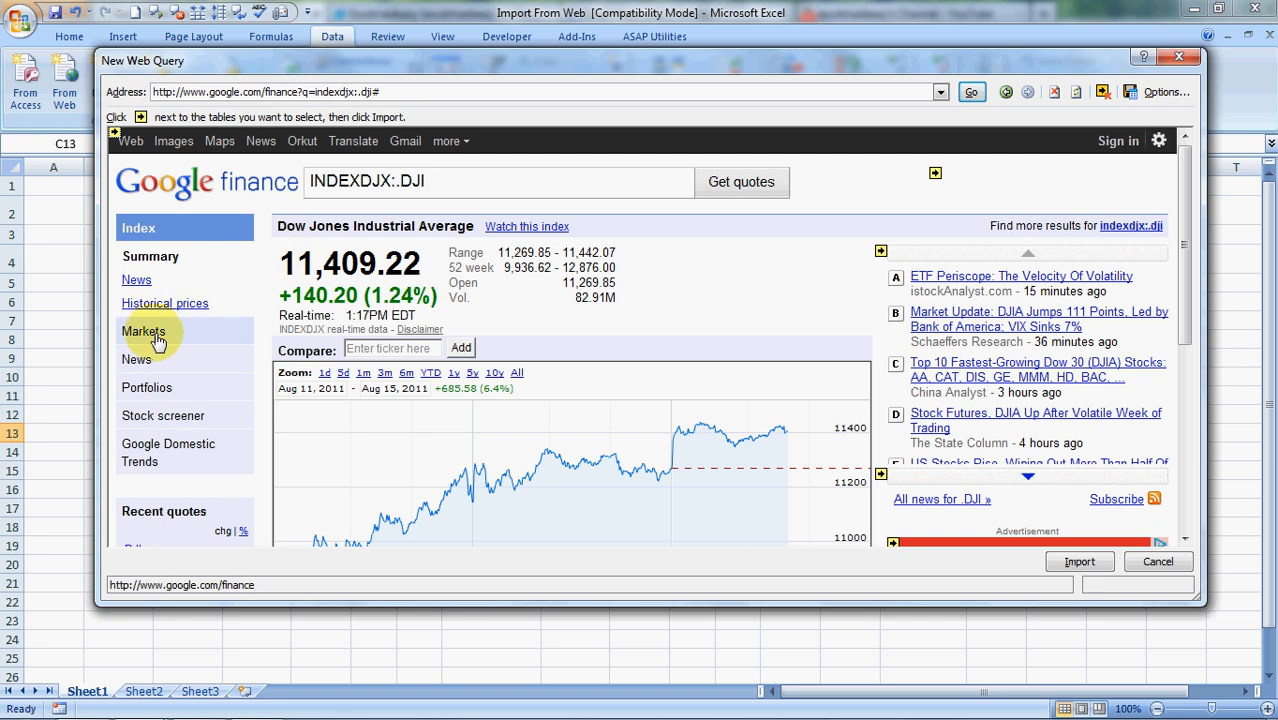
Go to Google Finance Markets, check the Dow Jones/S&P 500/Nasdaq table, and import it.
click(144, 331)
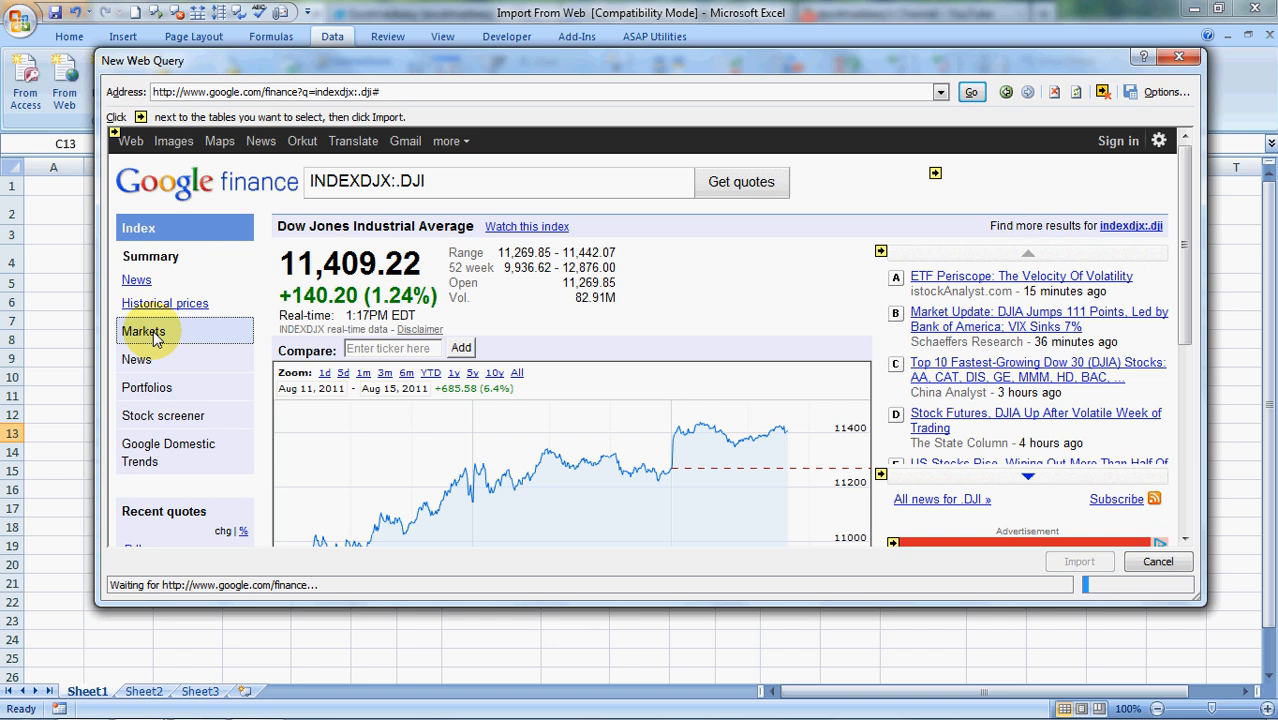
click(144, 331)
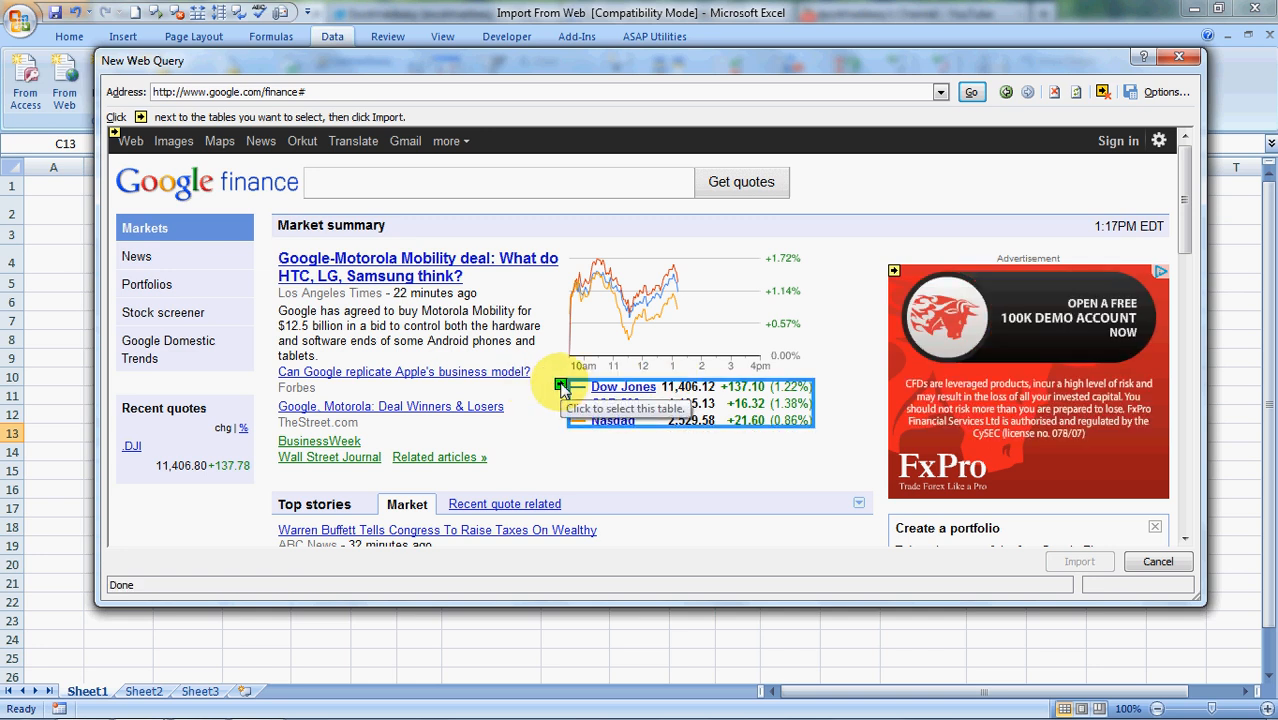
click(563, 387)
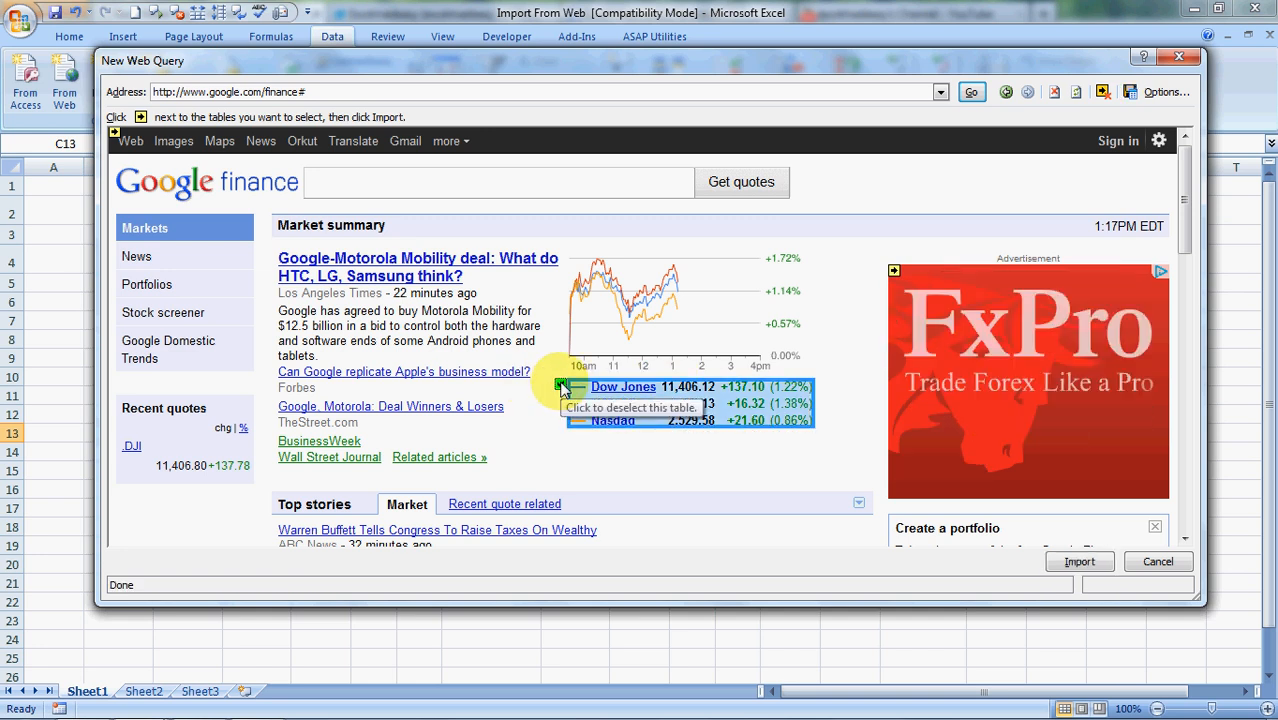
click(561, 387)
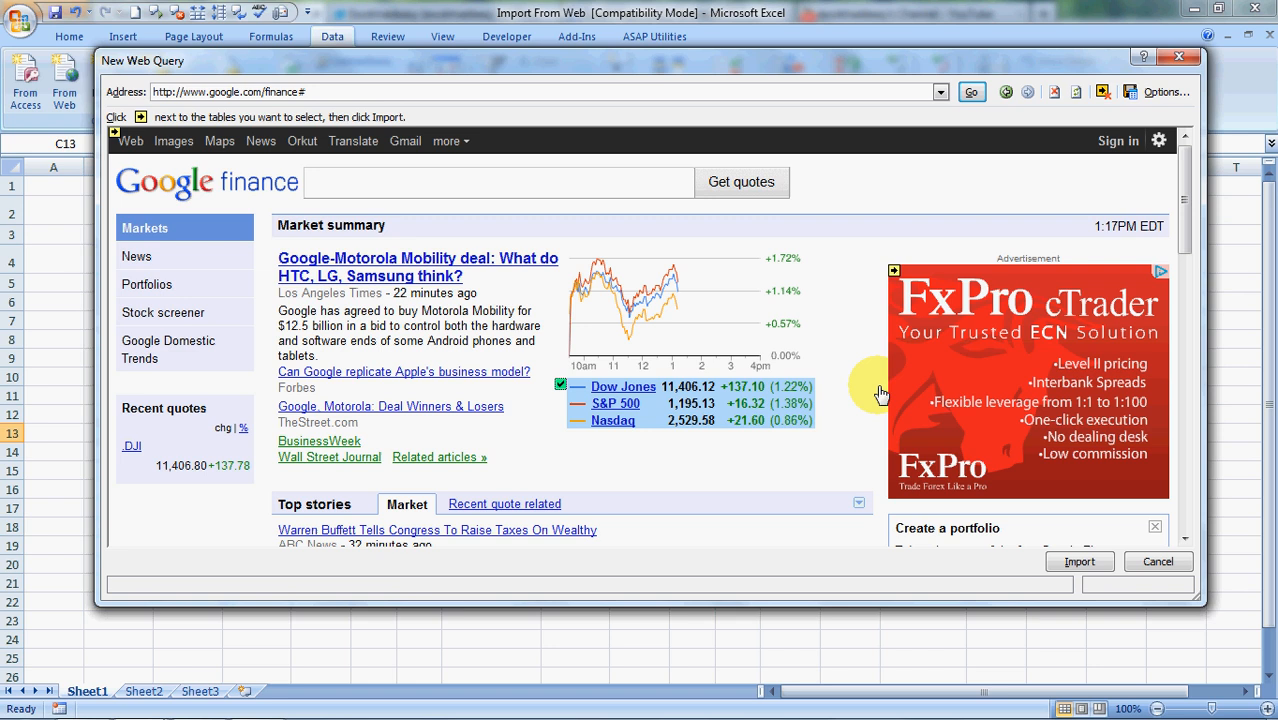
click(1079, 561)
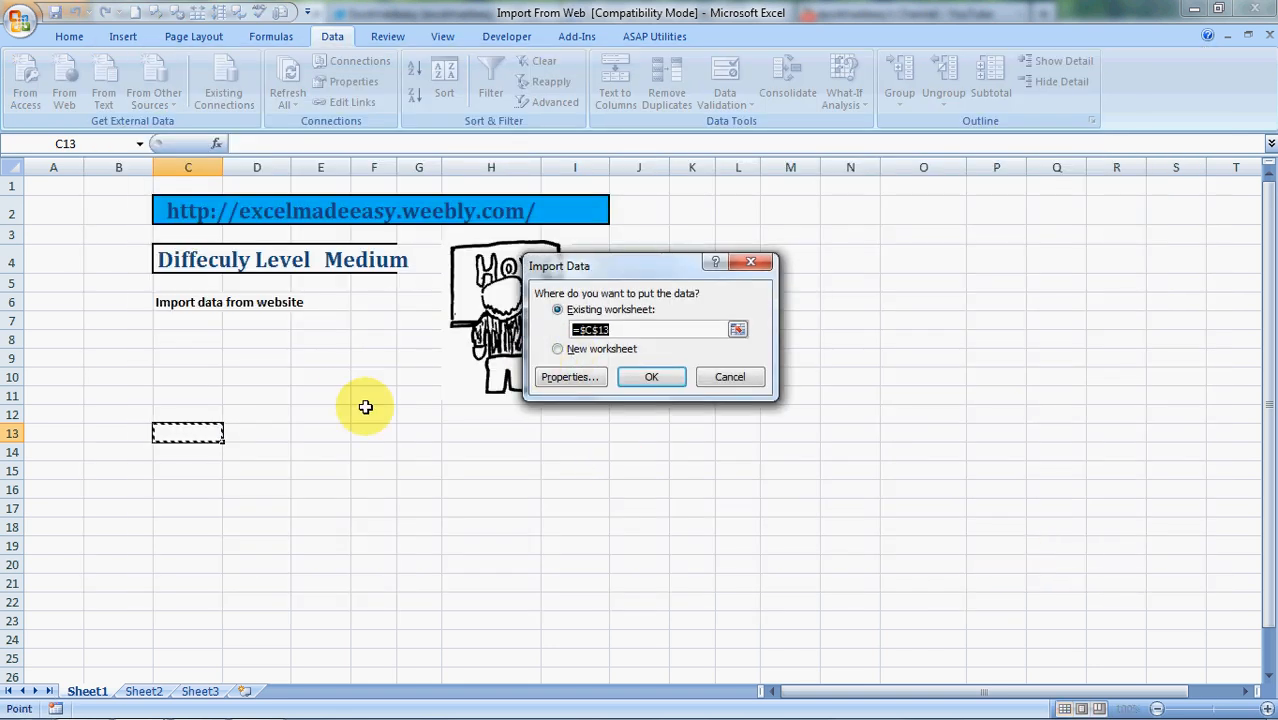
mouse_move(254, 445)
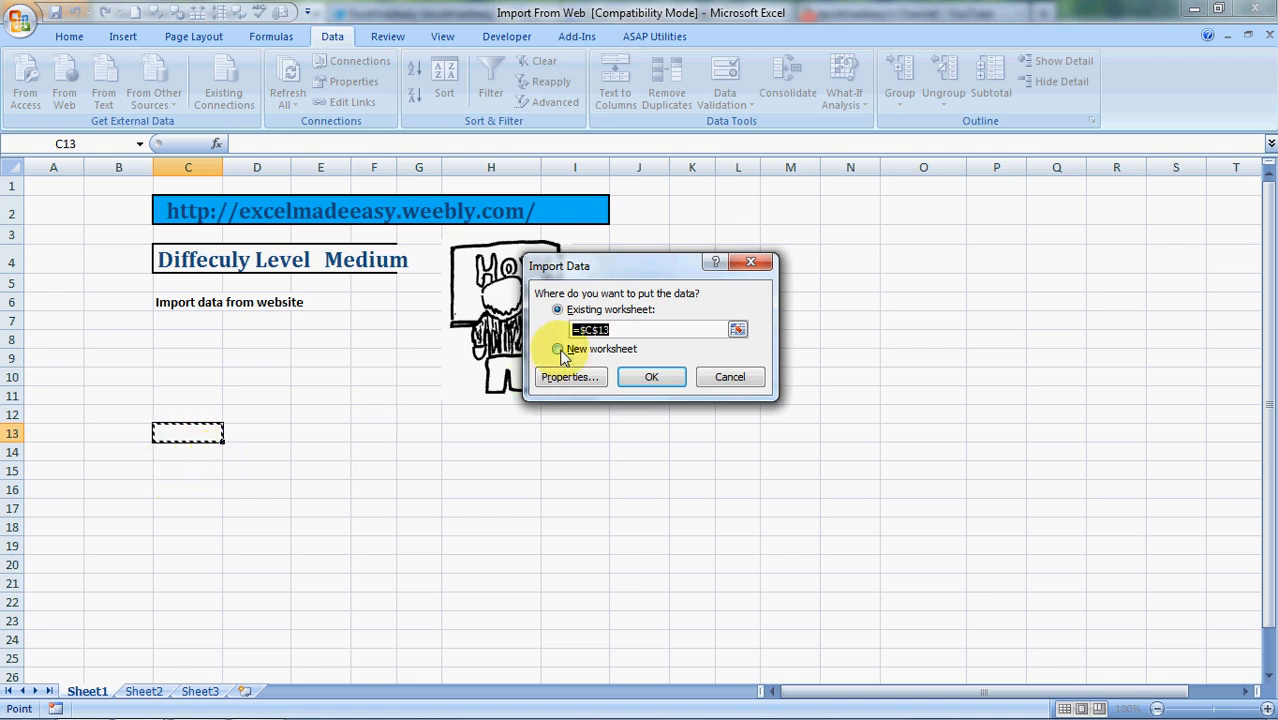
Keep the destination as Existing worksheet $C$13 and open the query's Properties.
click(557, 309)
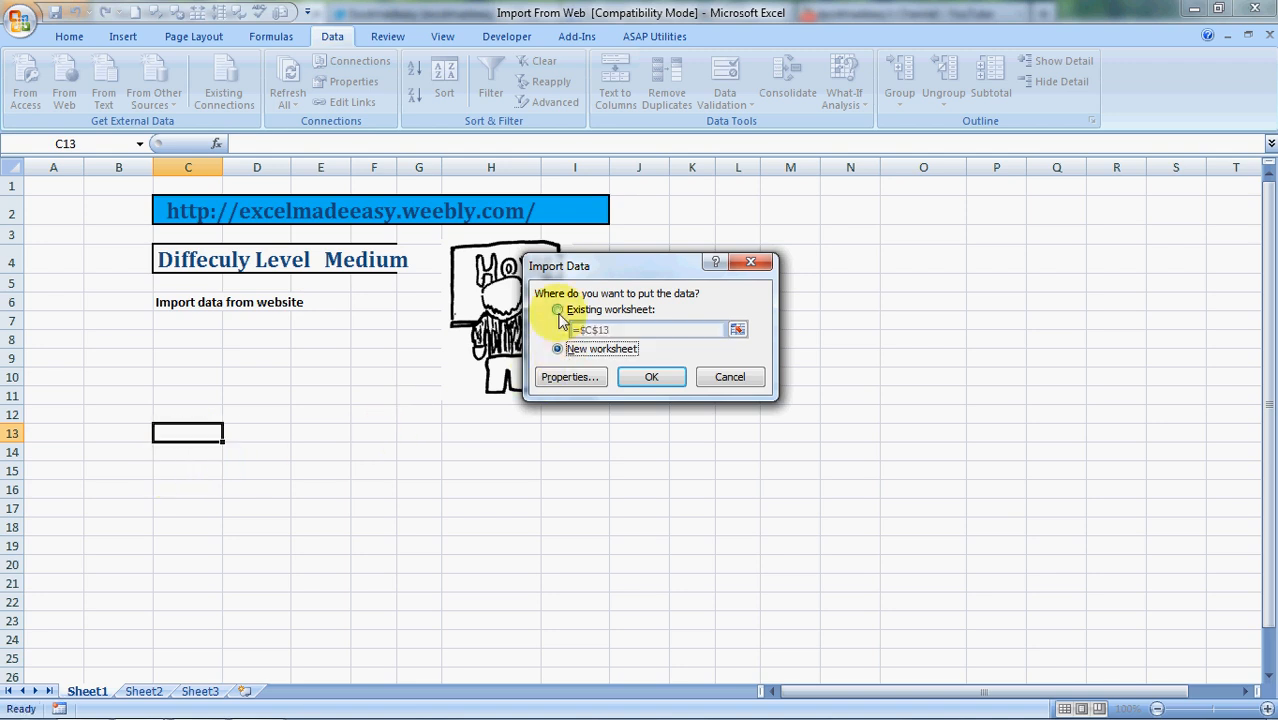
click(557, 309)
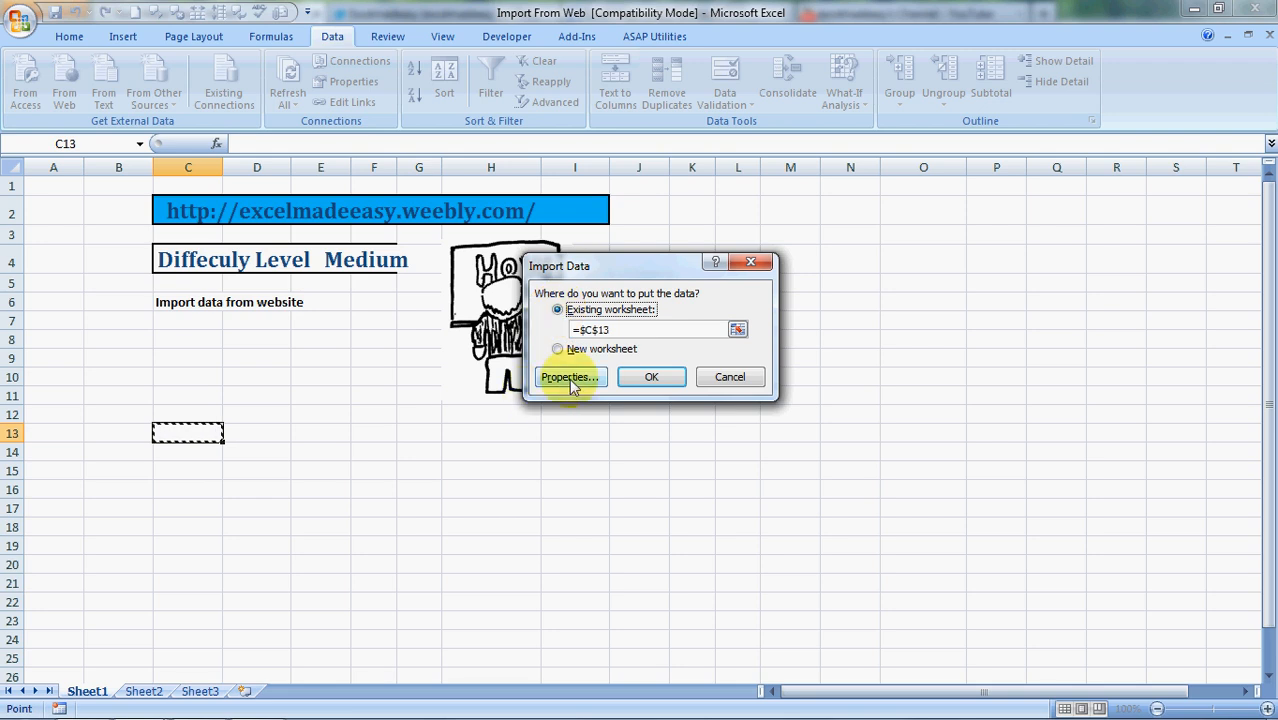
click(569, 376)
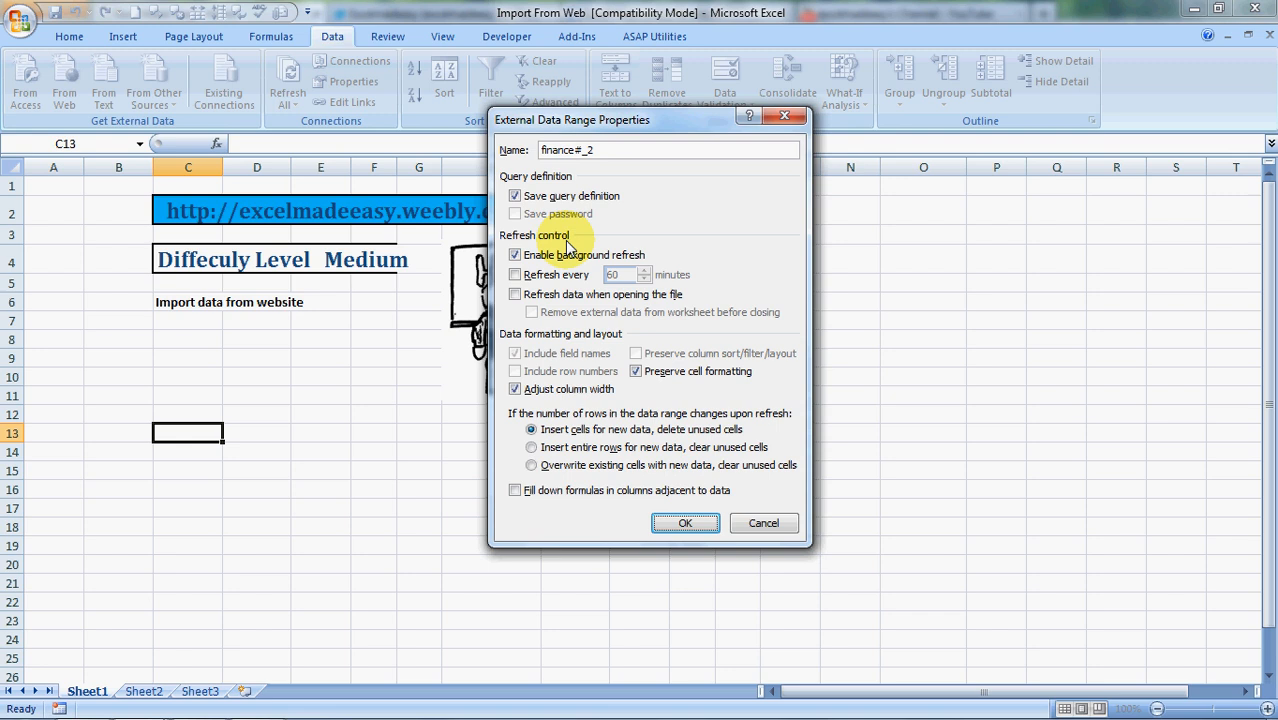
Enable refresh every 2 minutes, then import the table at $C$13 of Sheet1.
click(615, 150)
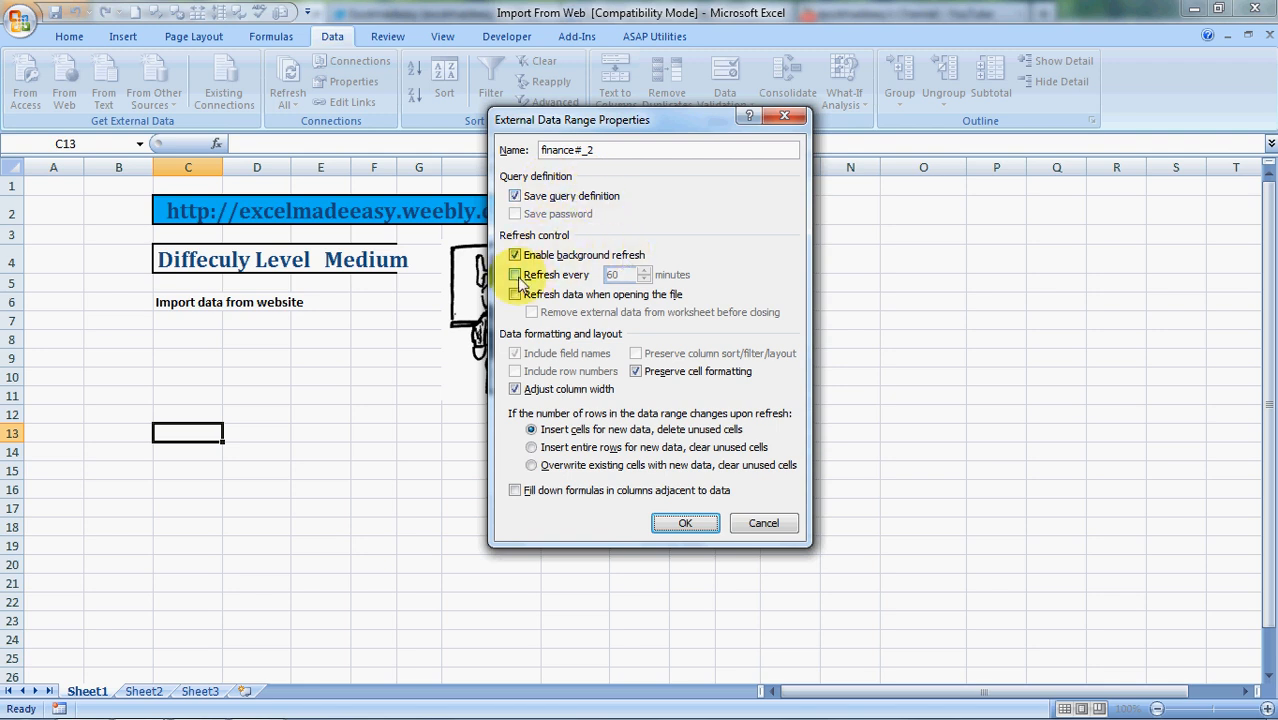
click(515, 274)
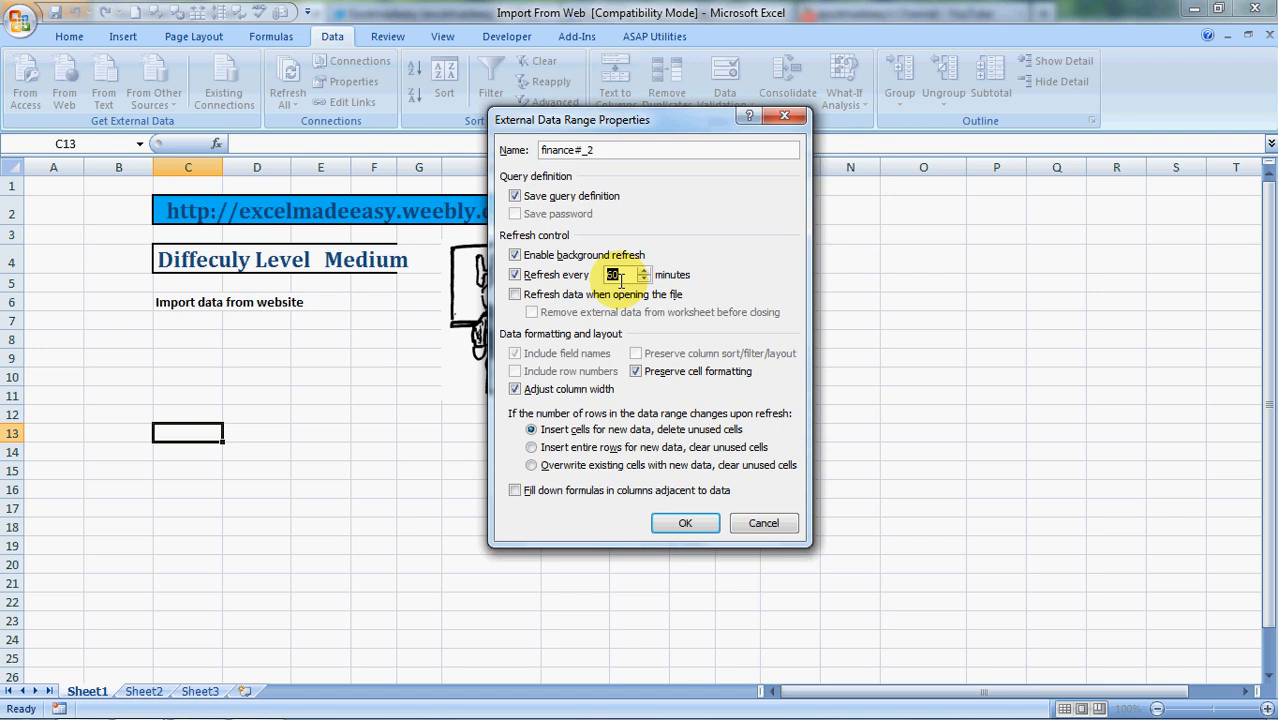
text(1)
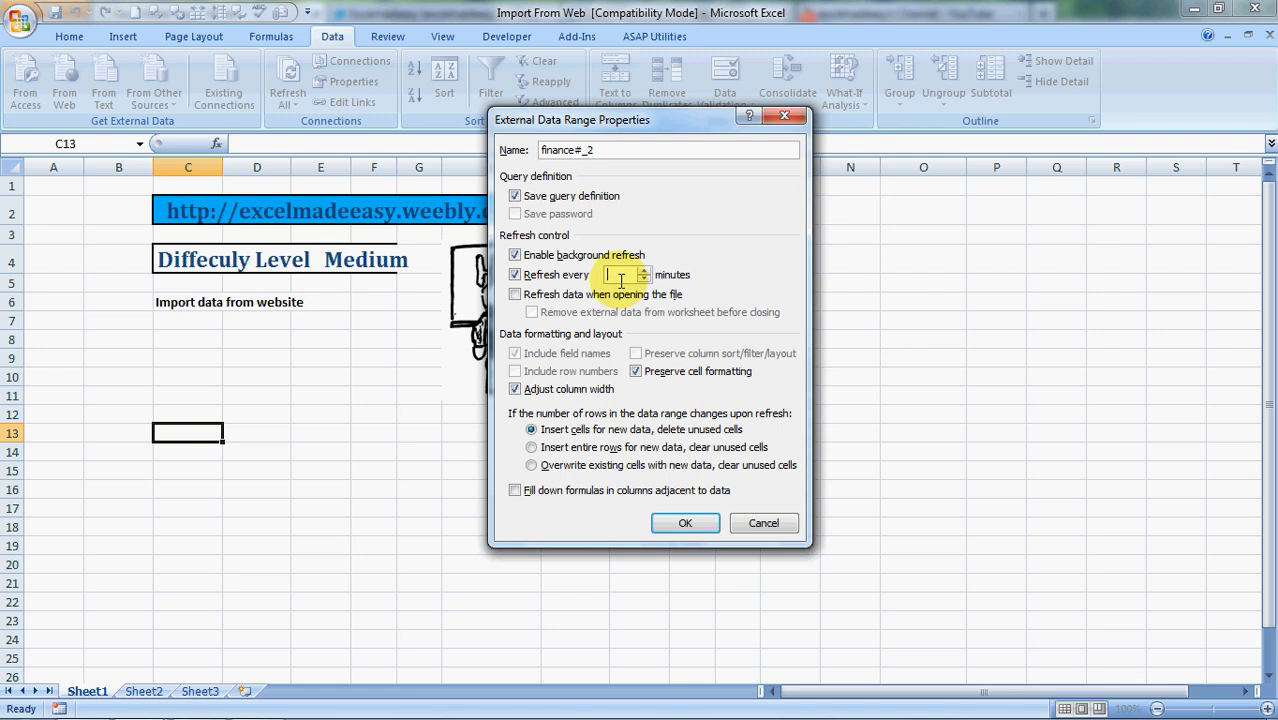
text(999)
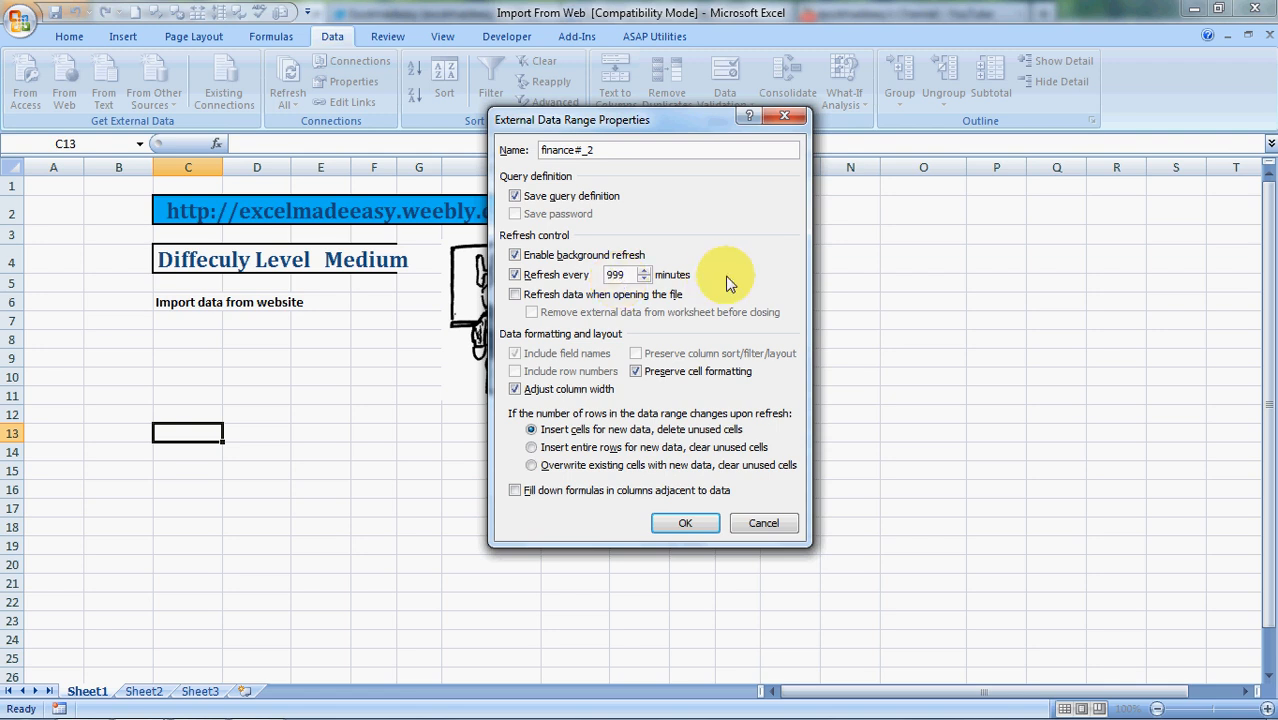
click(615, 274)
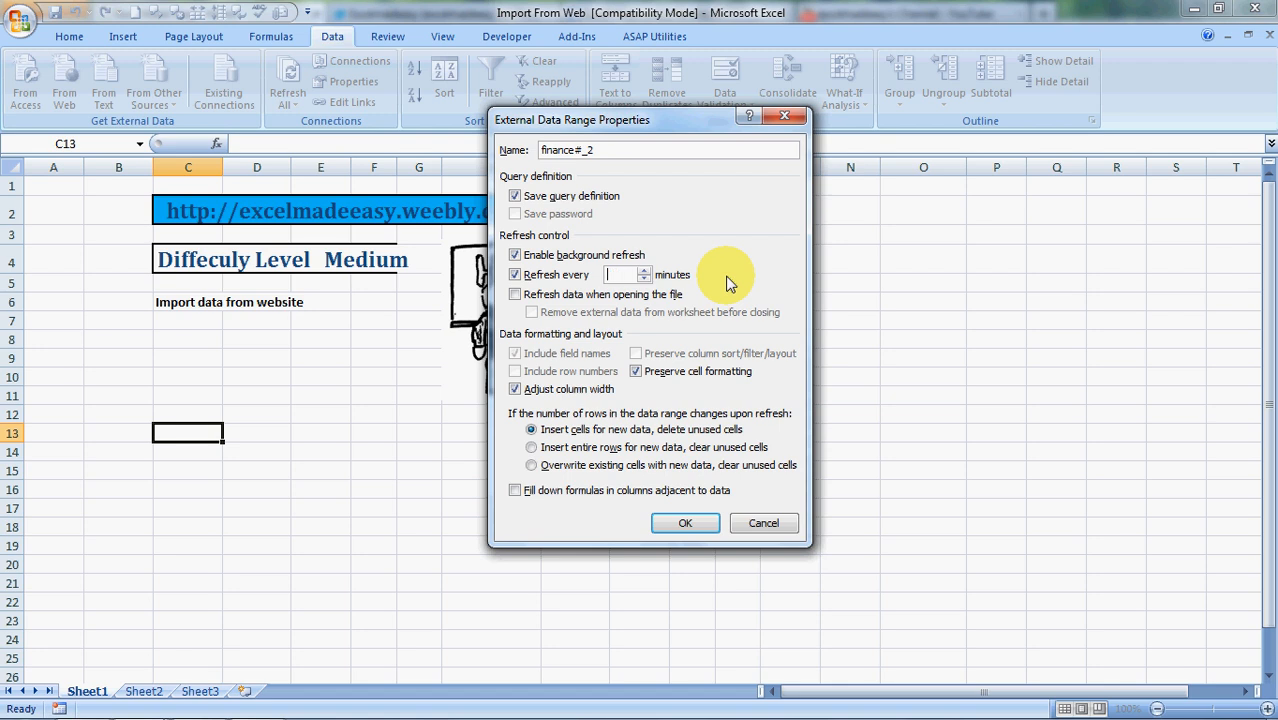
text(2)
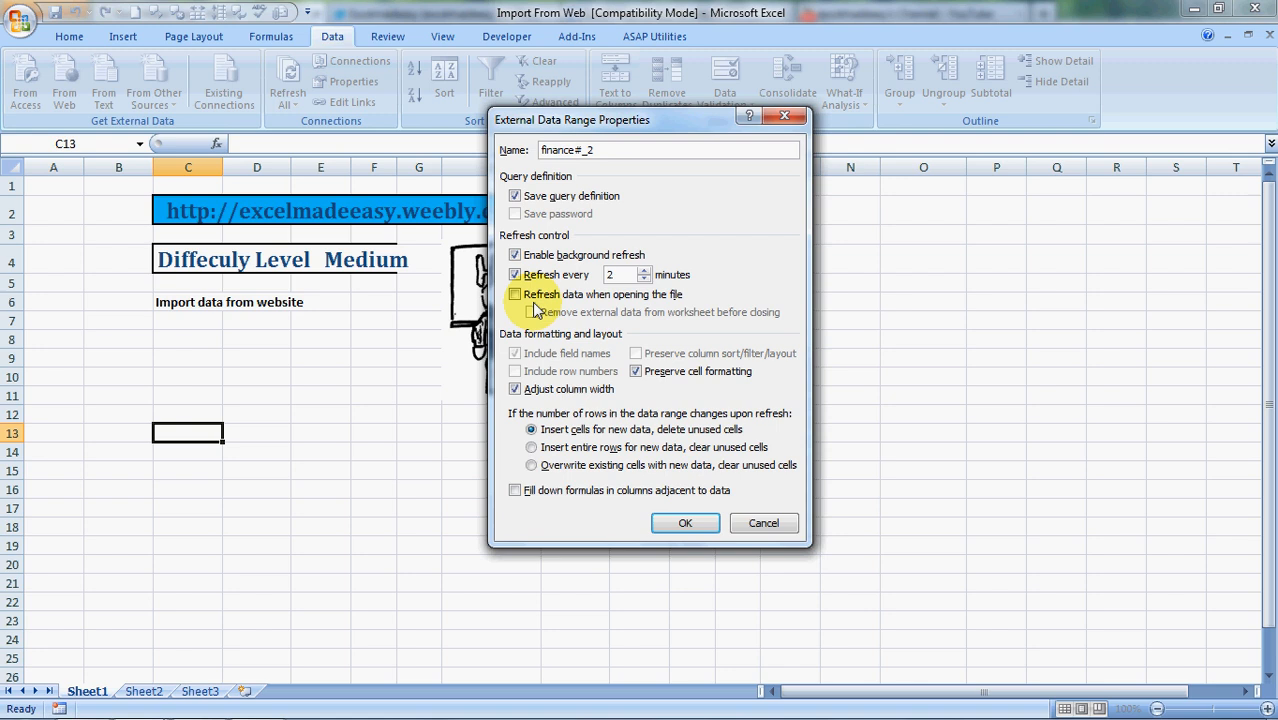
click(515, 294)
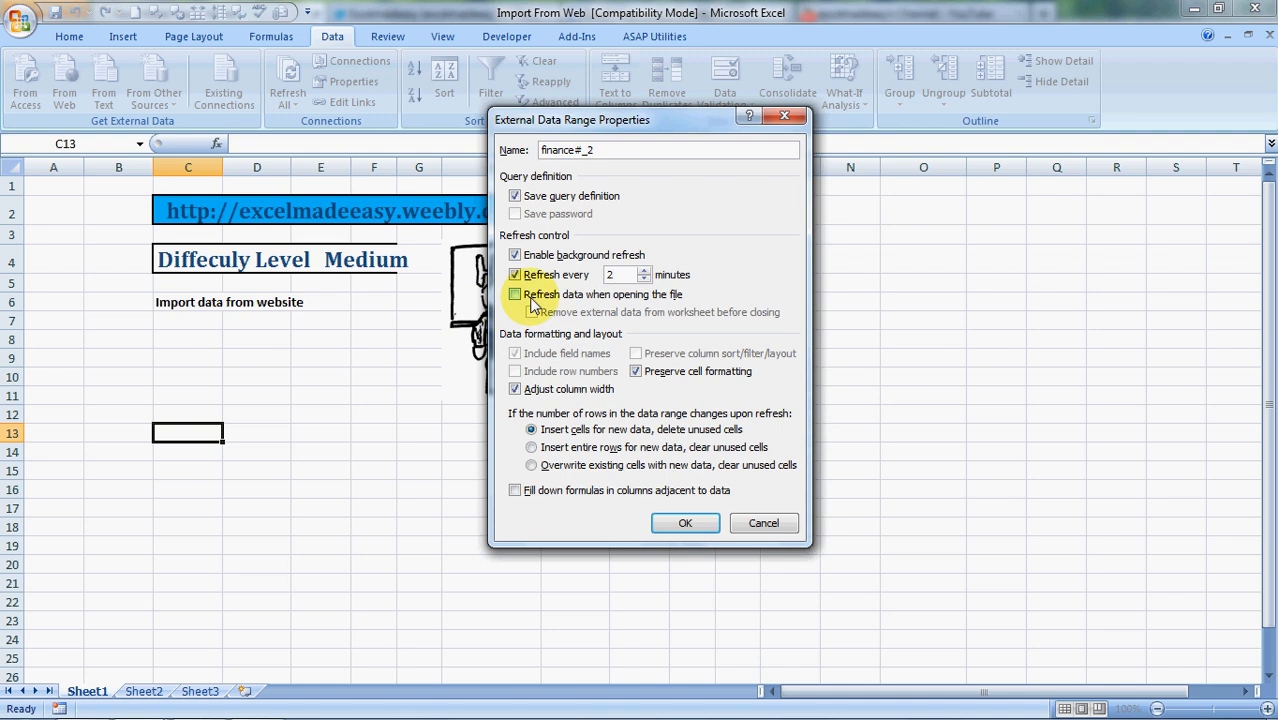
click(514, 294)
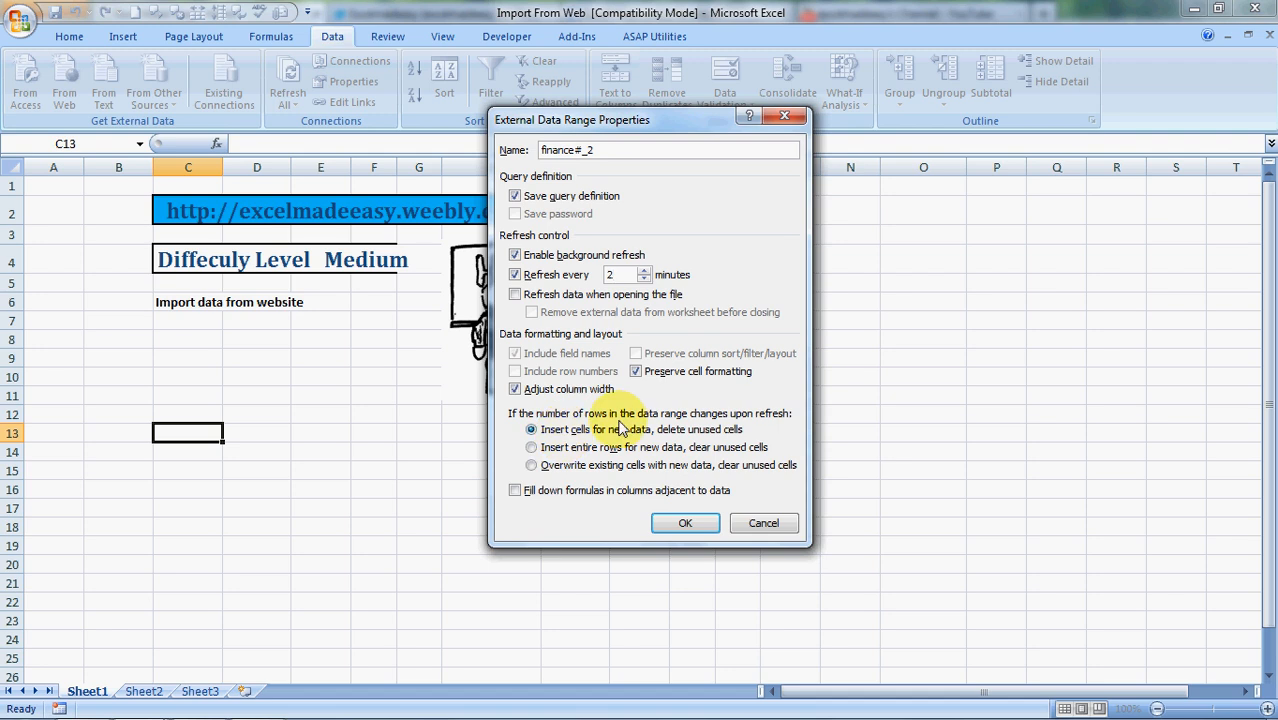
mouse_move(700, 440)
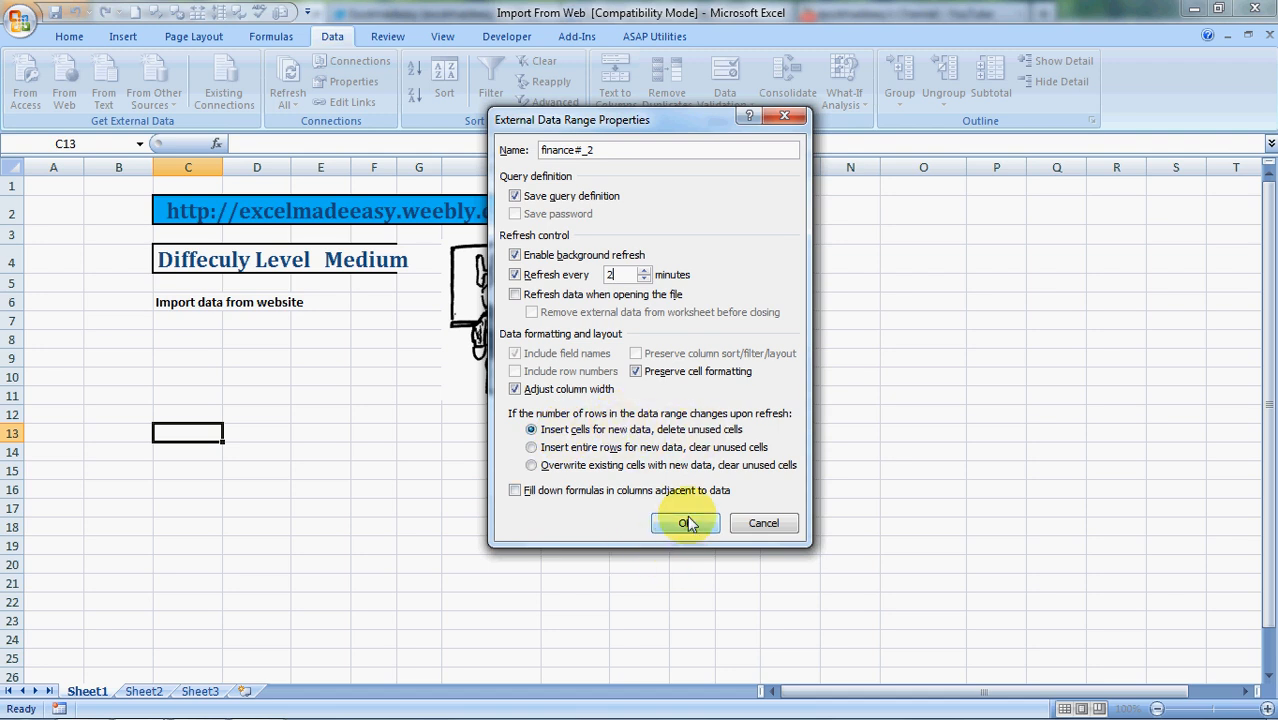
click(685, 522)
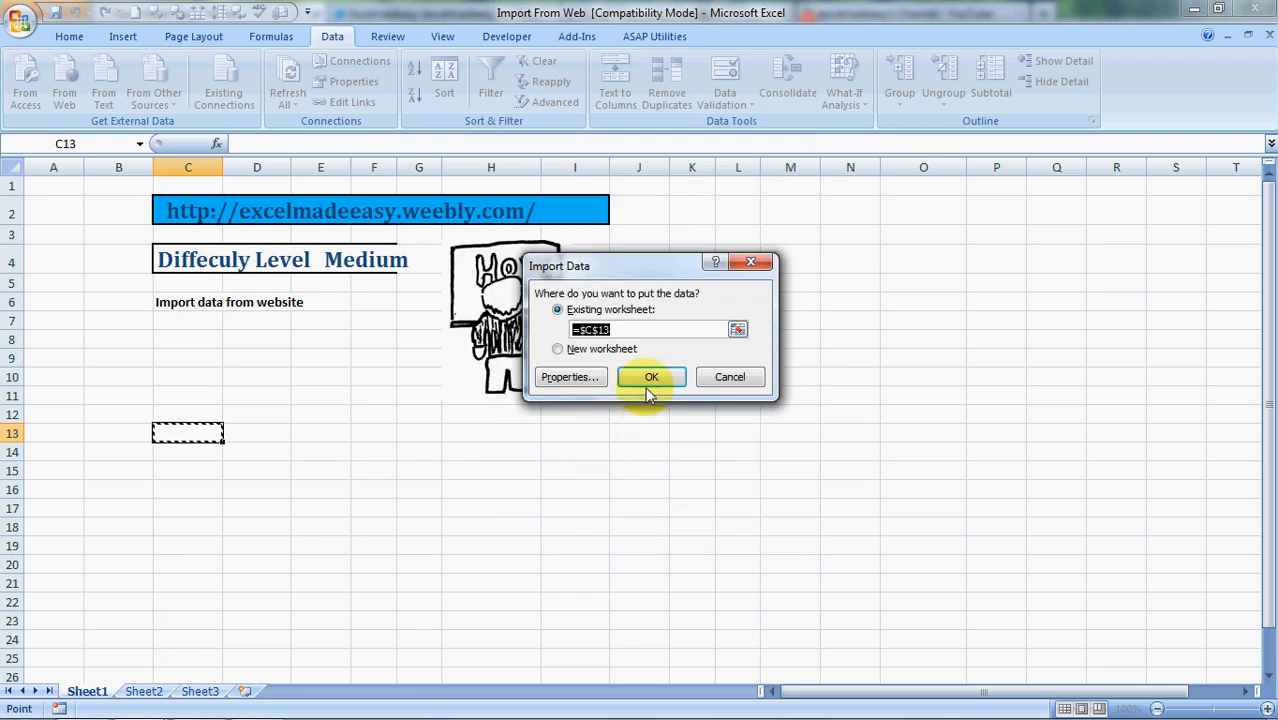
click(651, 376)
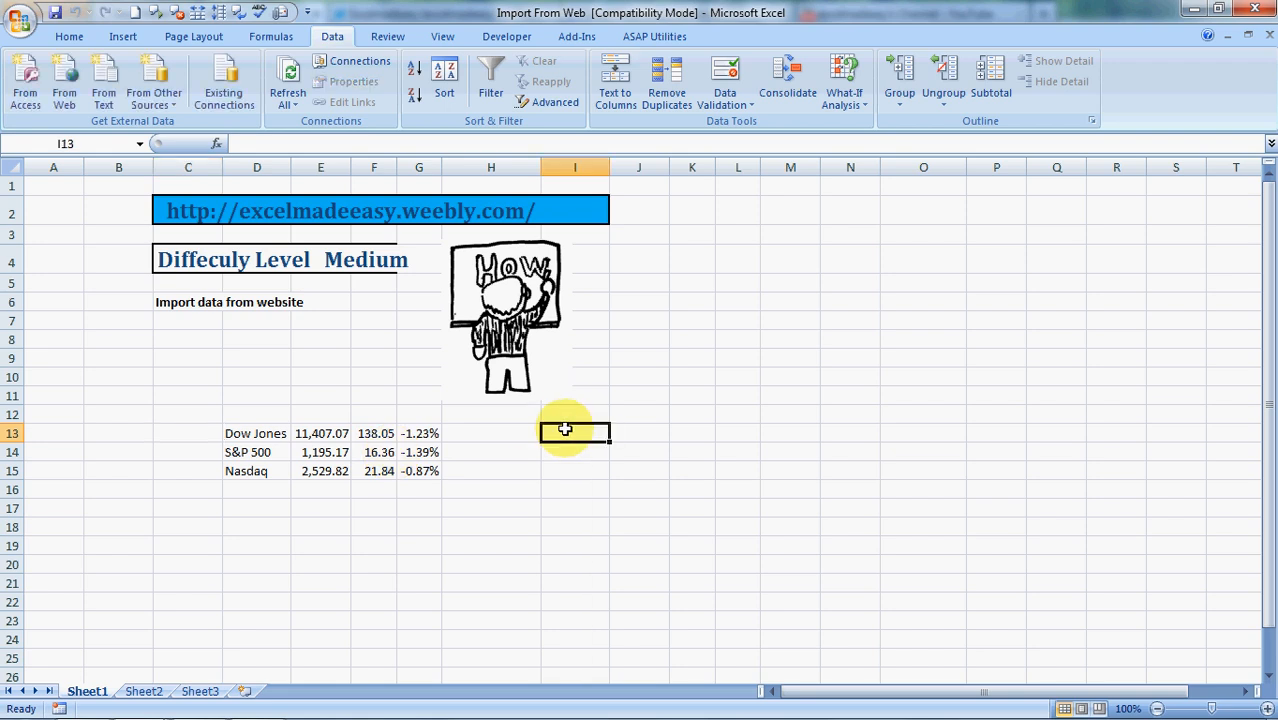
click(63, 80)
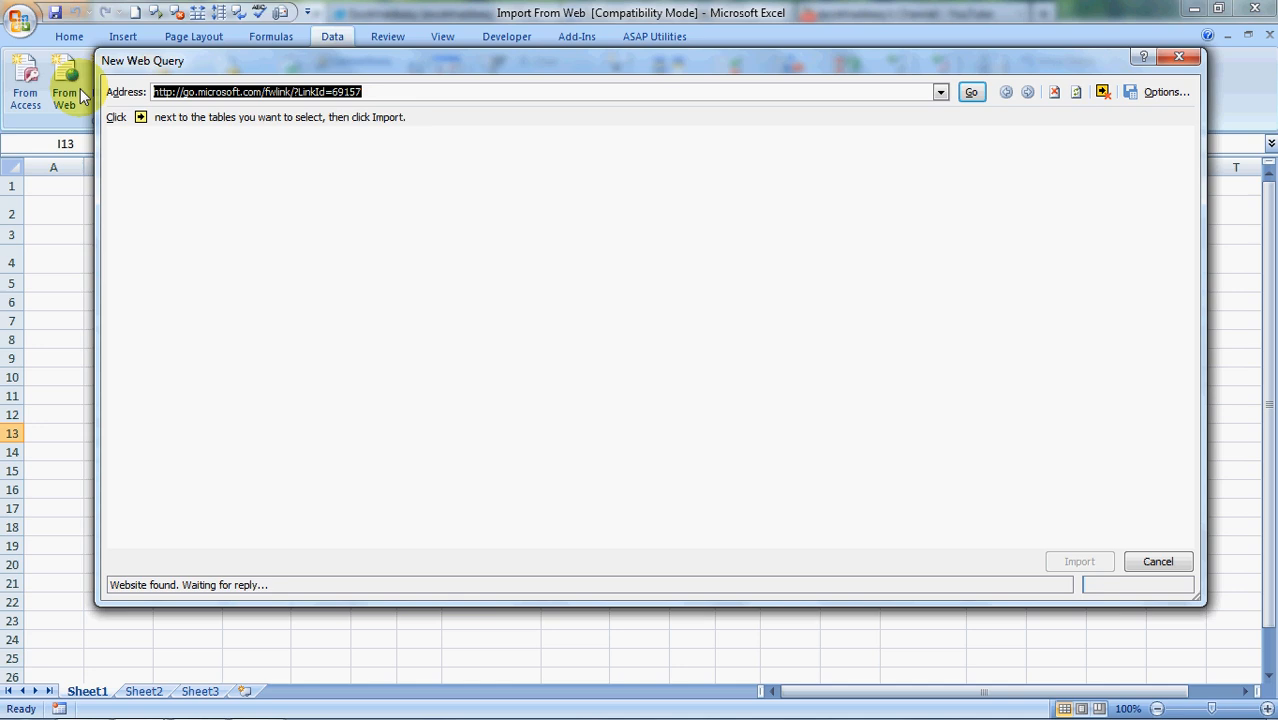
click(970, 91)
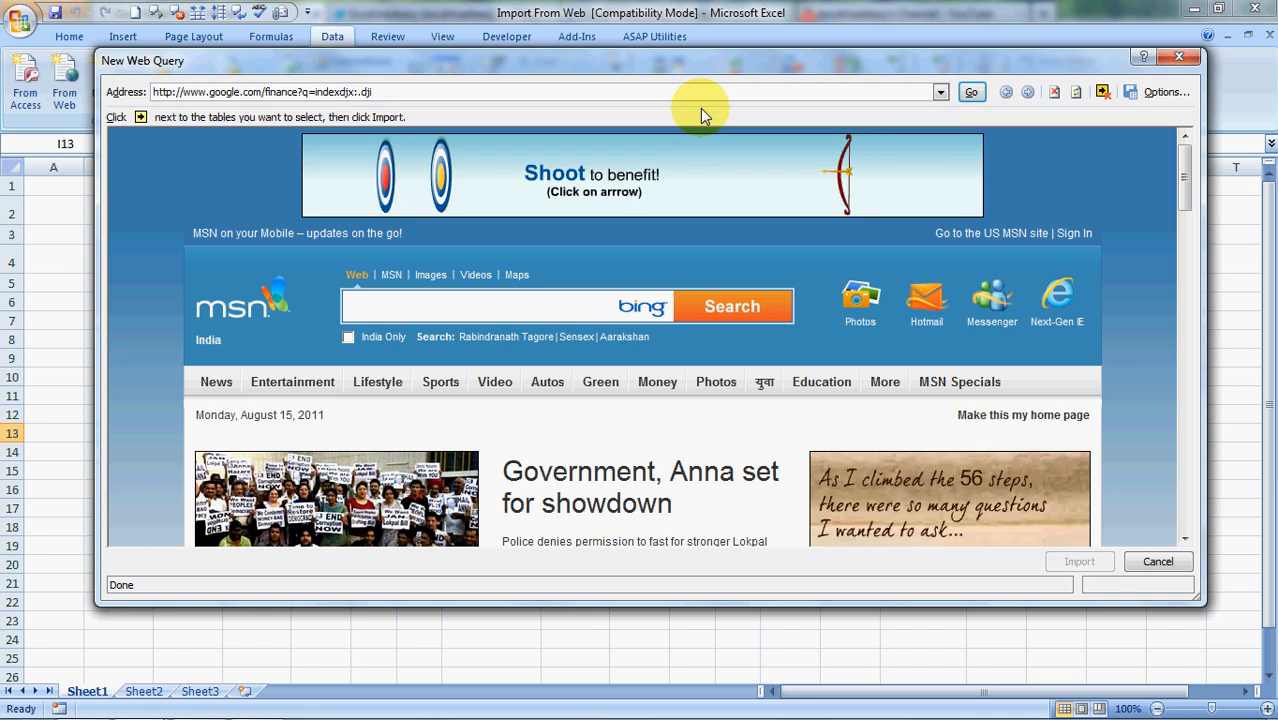
click(970, 92)
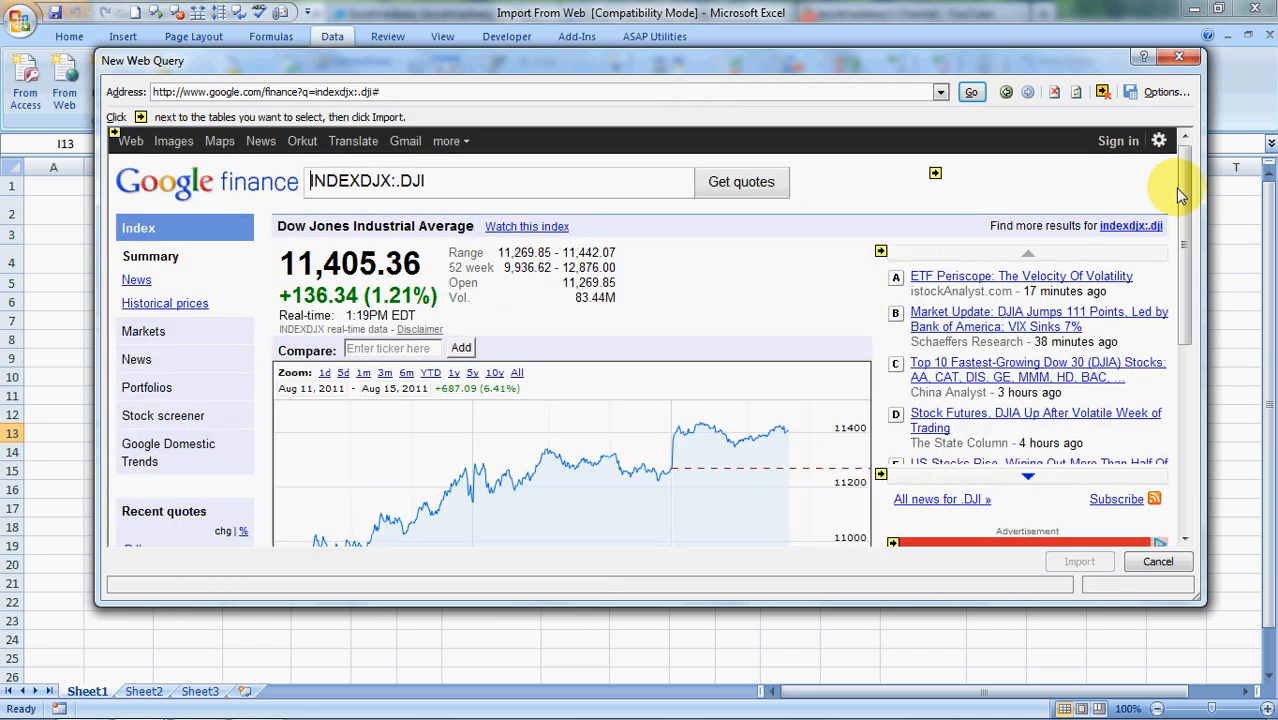
scroll(down, 3)
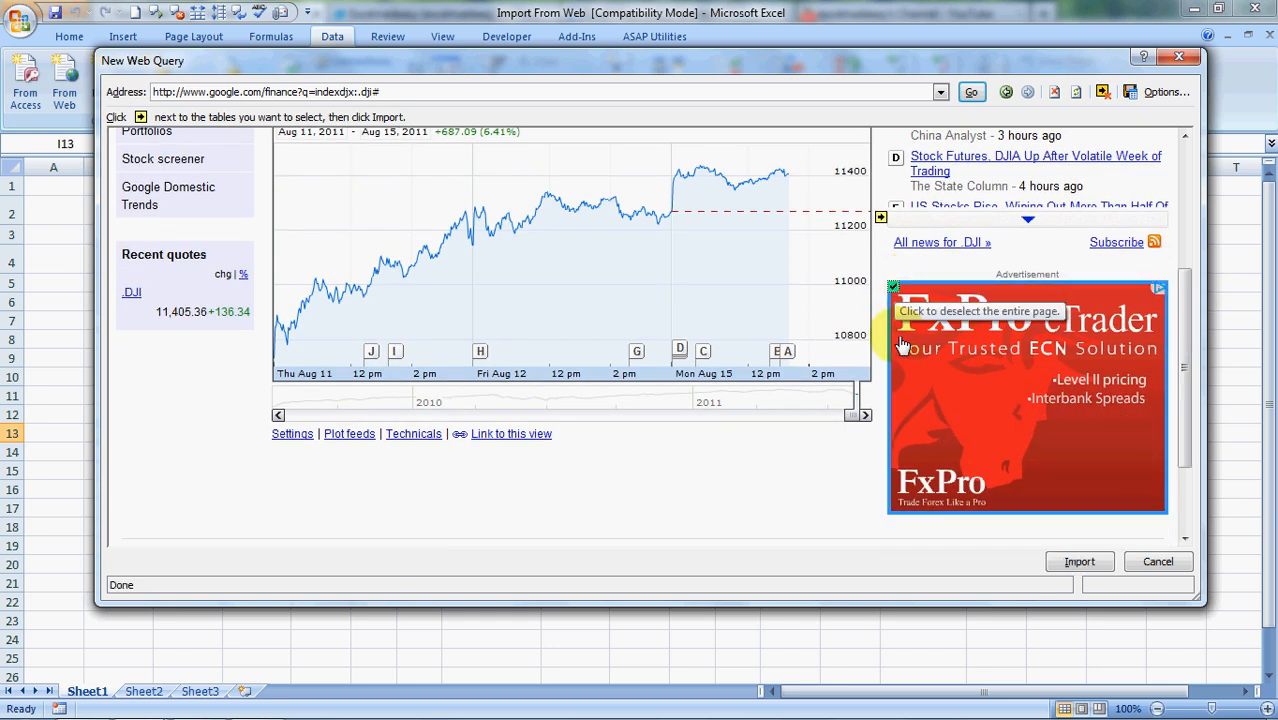
click(1079, 561)
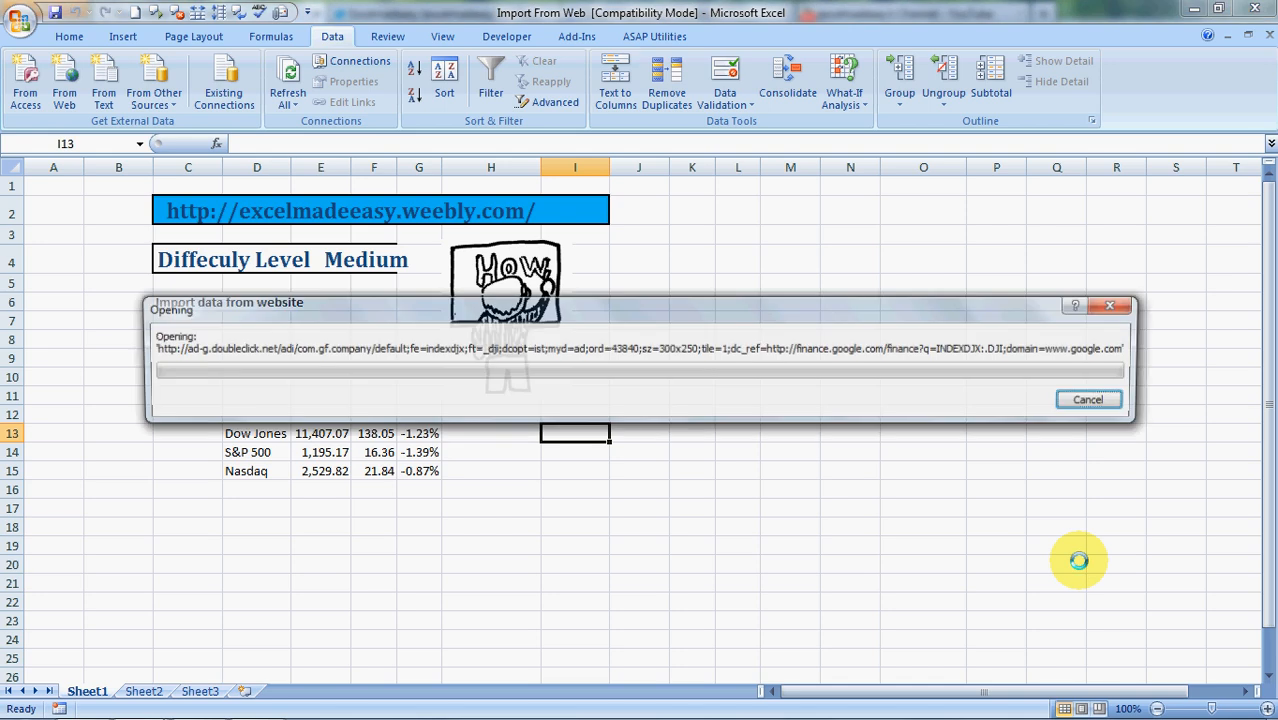
click(1088, 399)
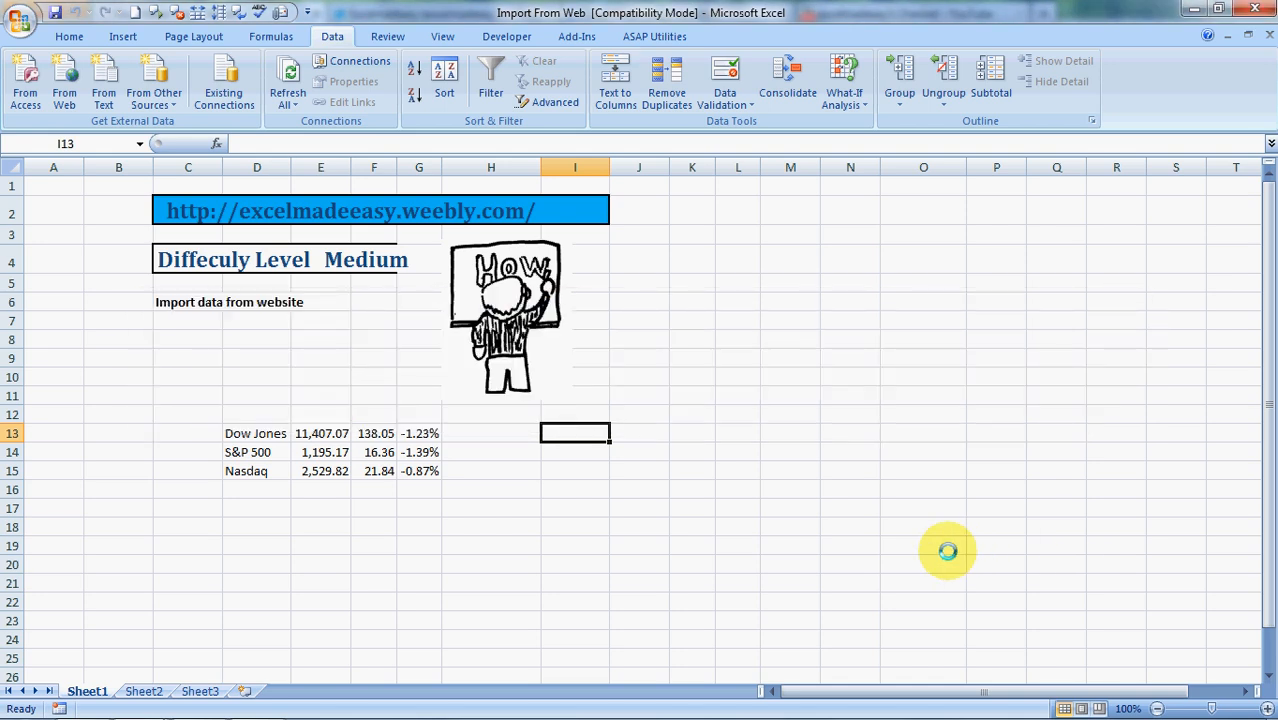
click(287, 75)
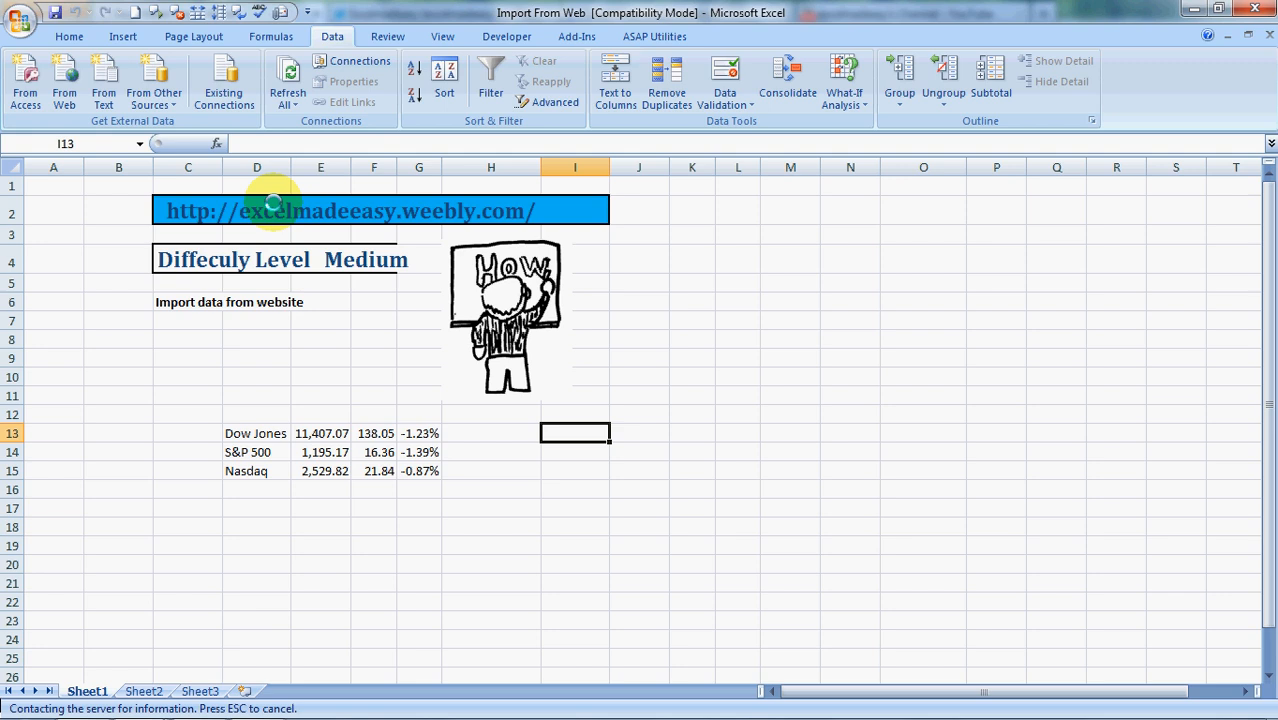
mouse_move(500, 220)
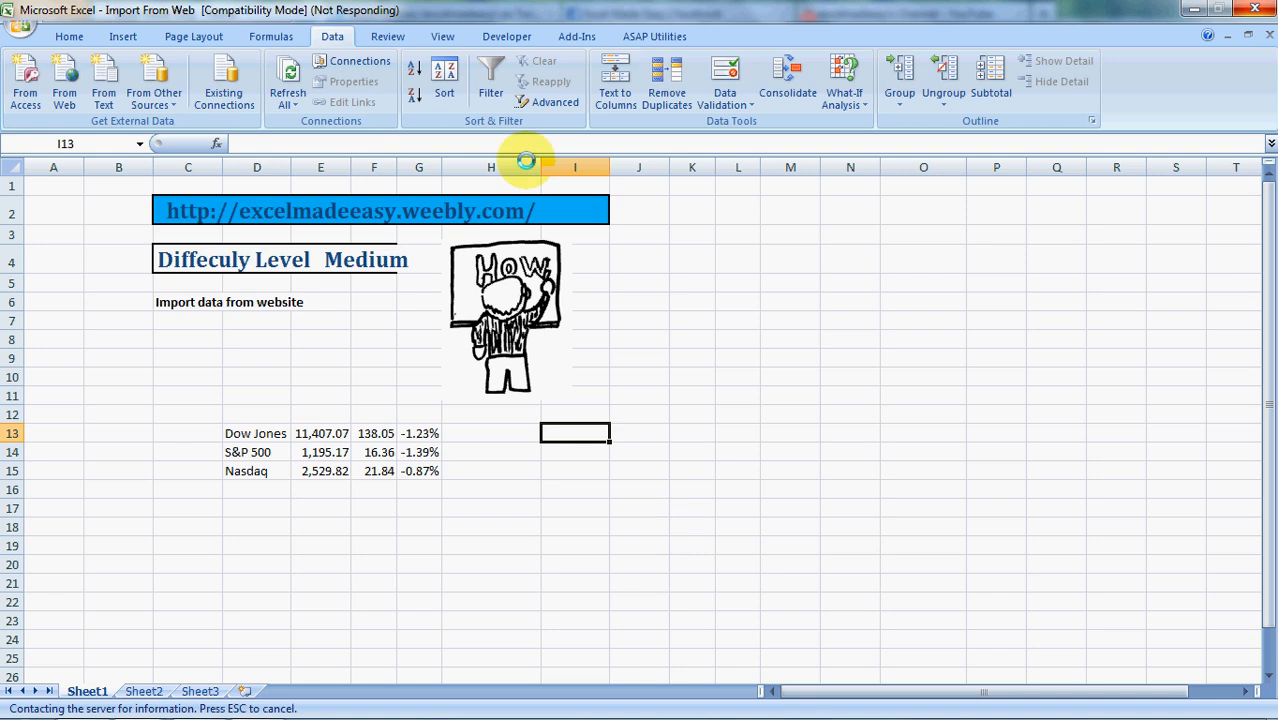
mouse_move(588, 443)
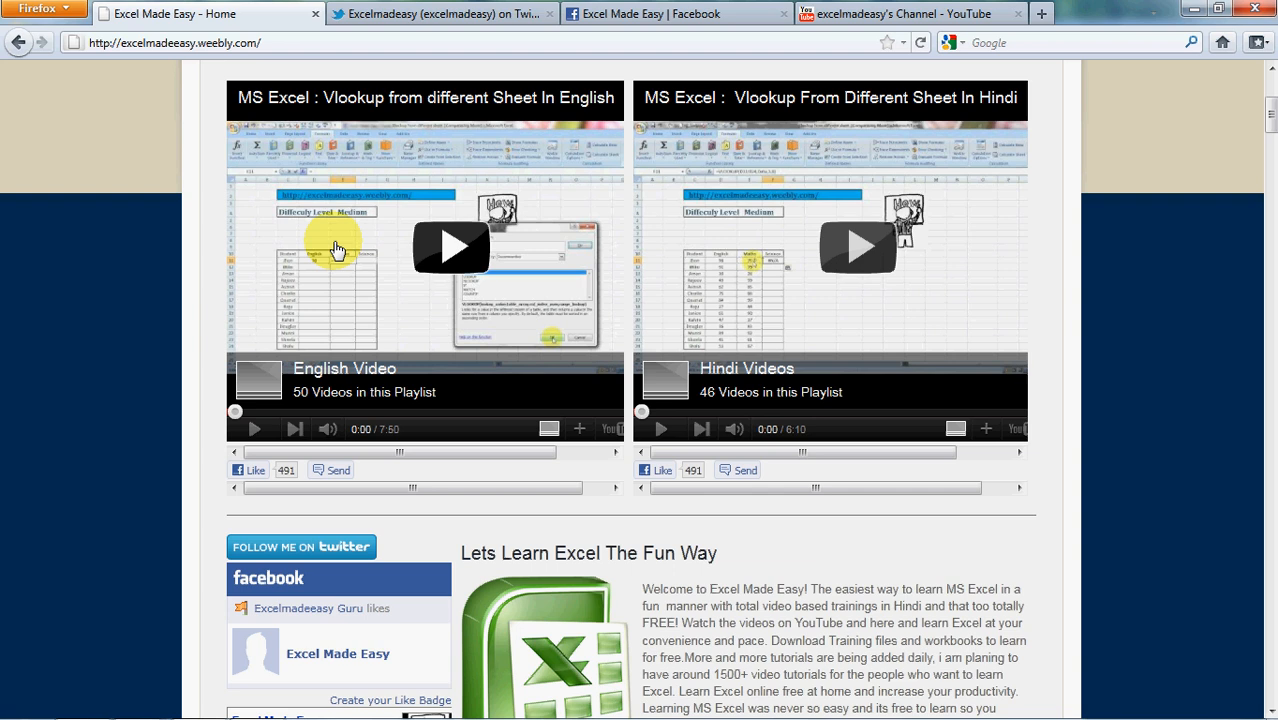
Scroll the Excel Made Easy homepage and follow its Facebook link.
scroll(up, 3)
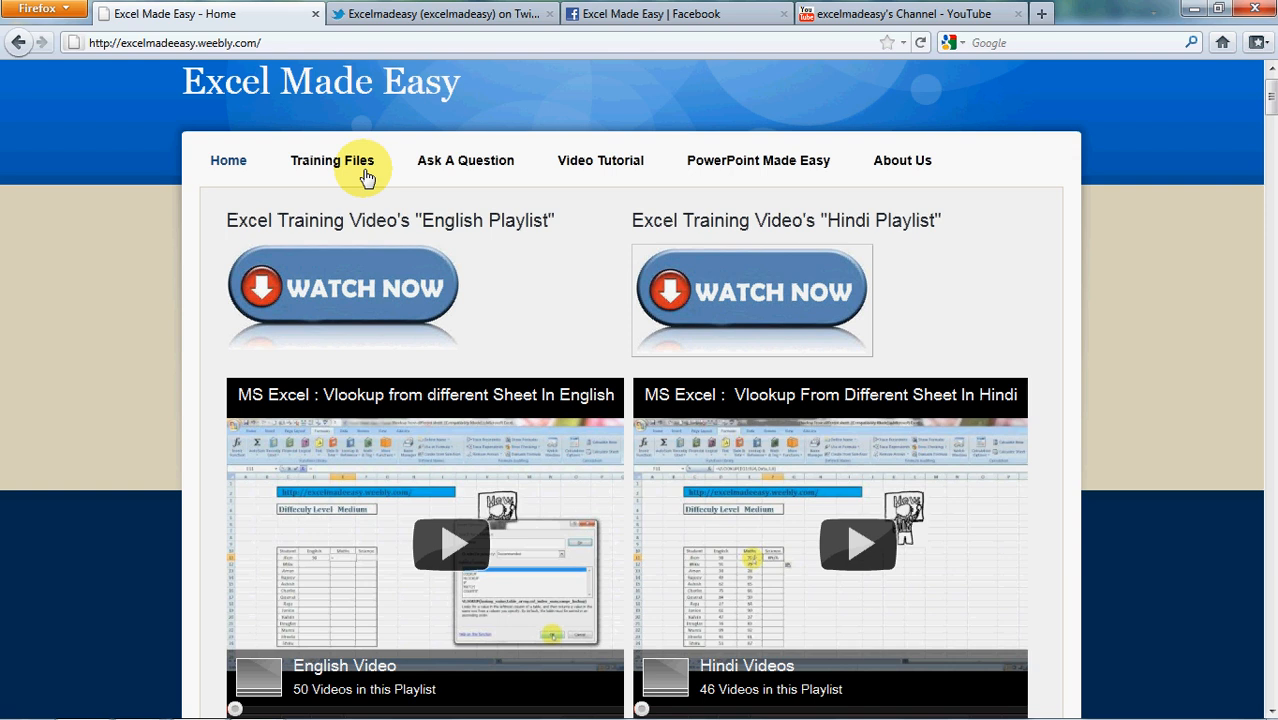
scroll(down, 3)
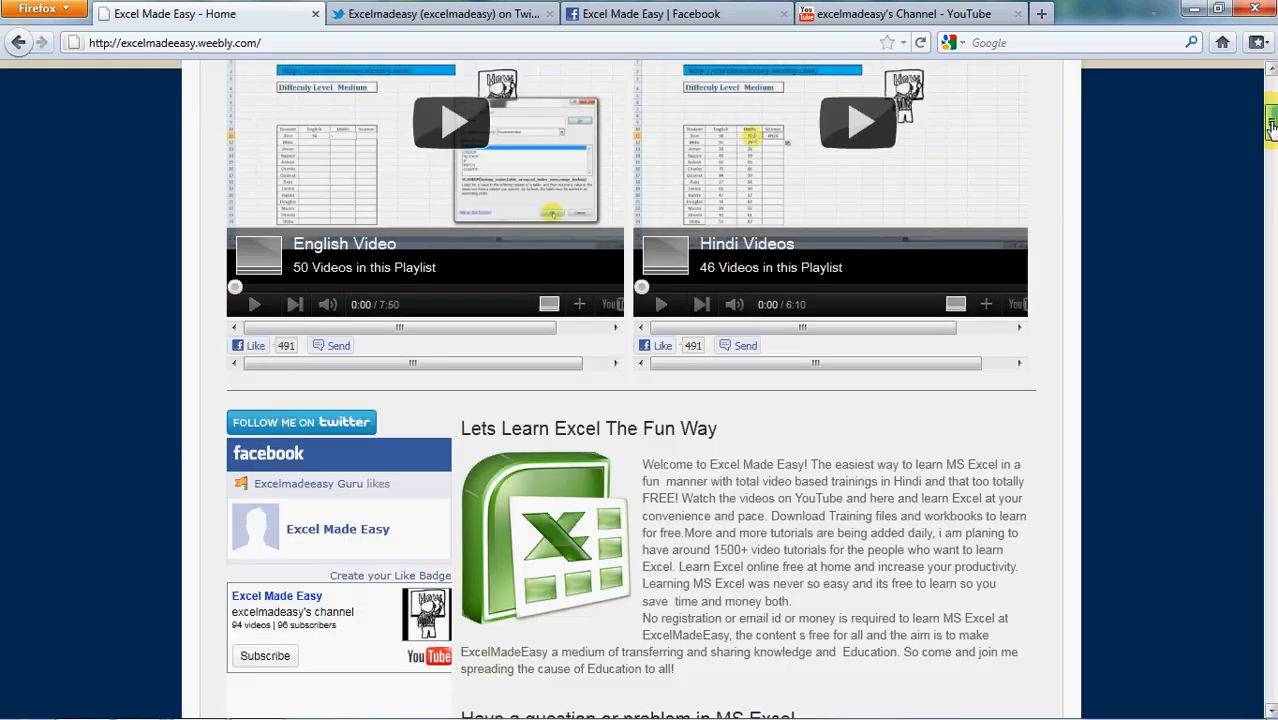
scroll(down, 3)
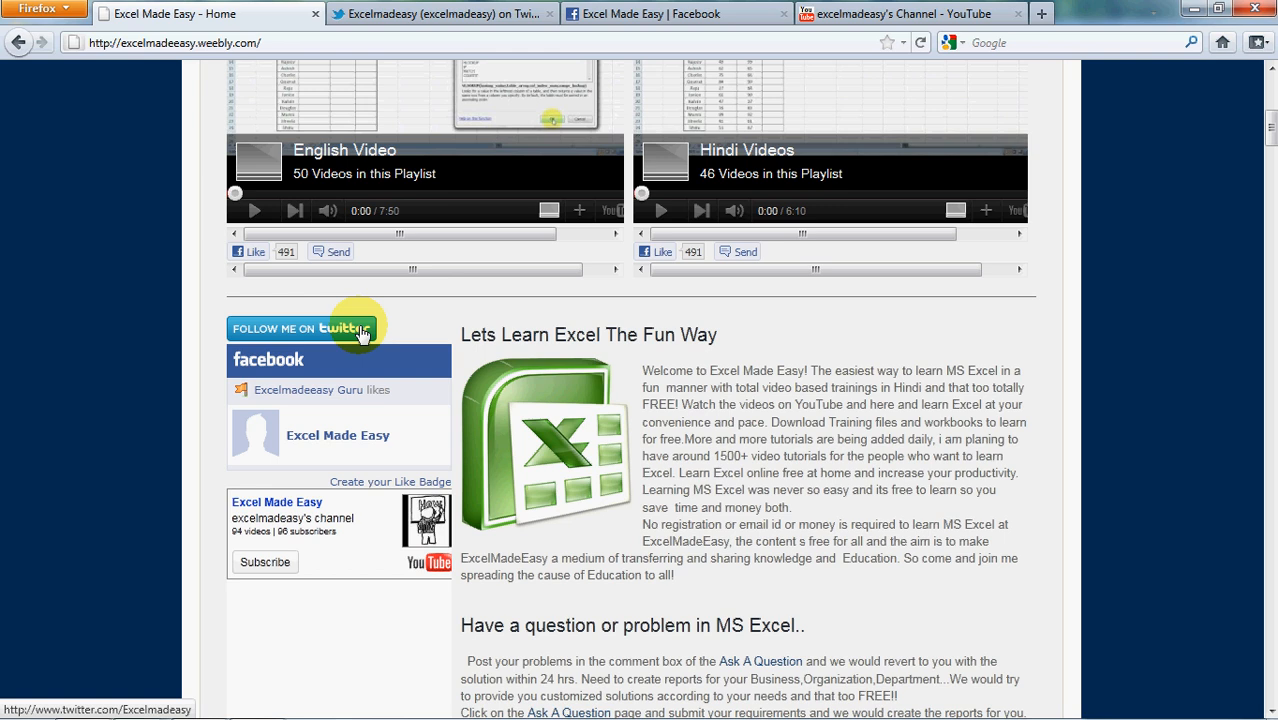
mouse_move(352, 433)
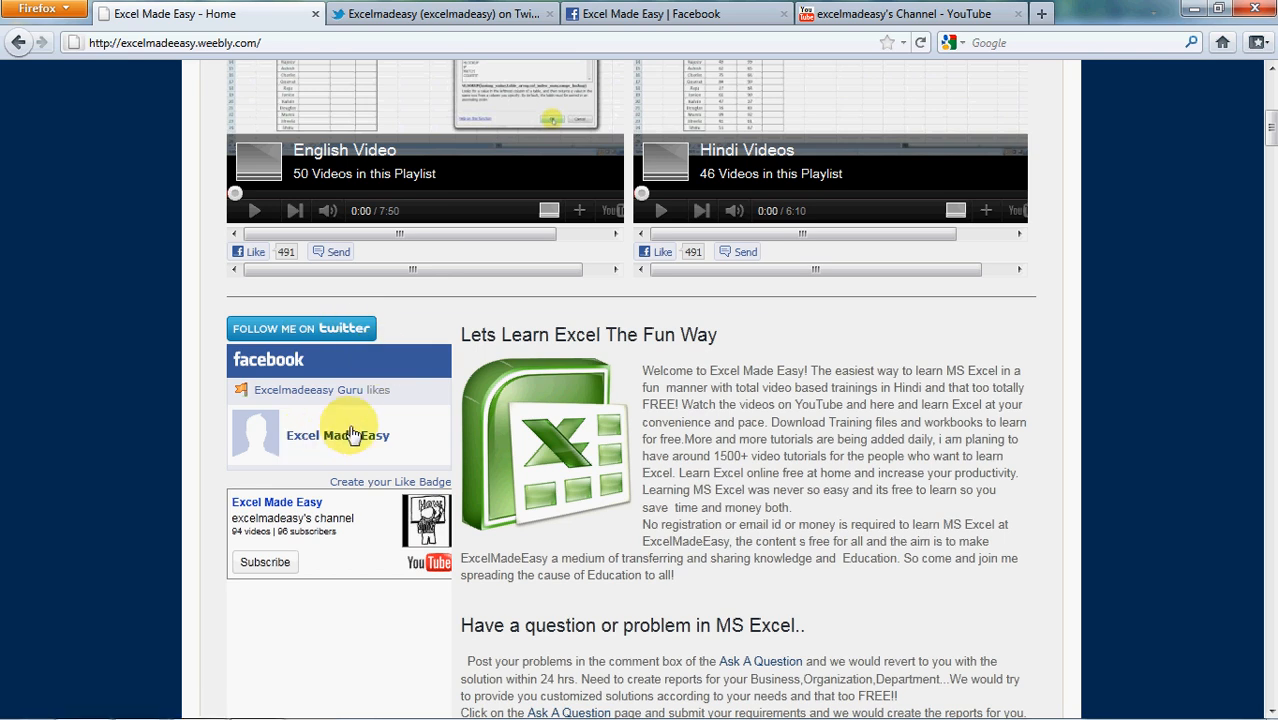
click(440, 13)
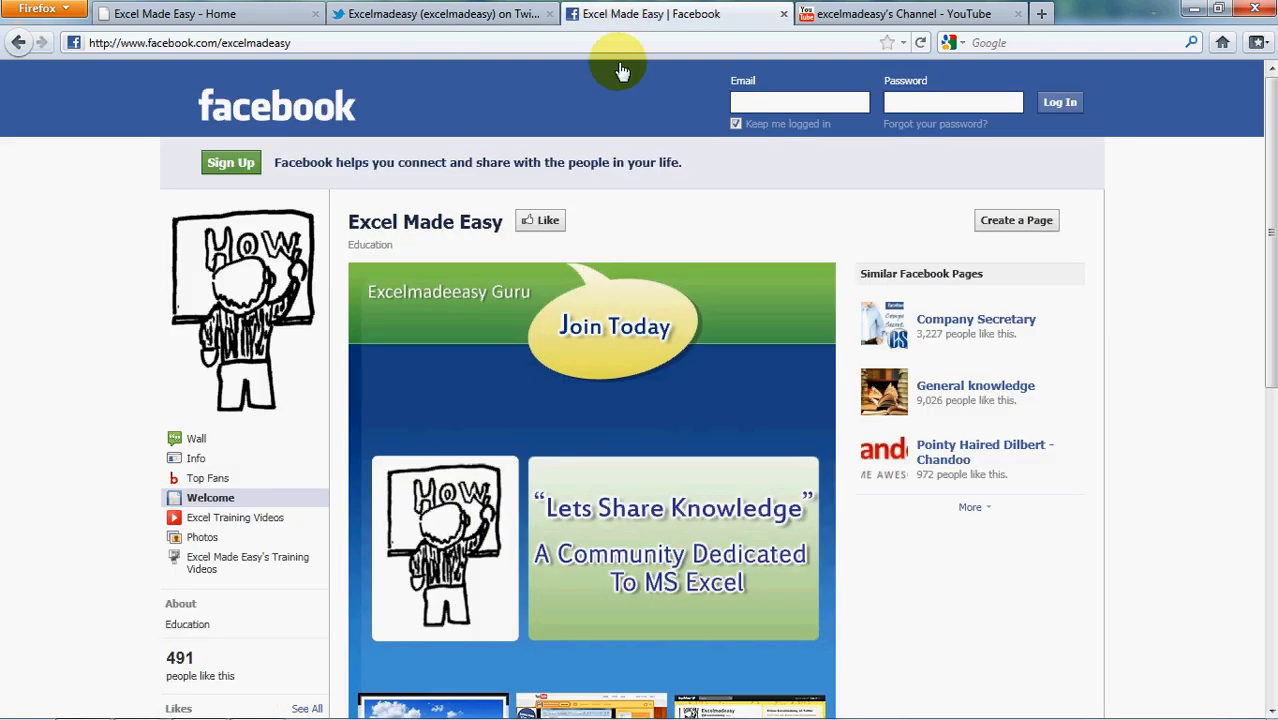
mouse_move(375, 25)
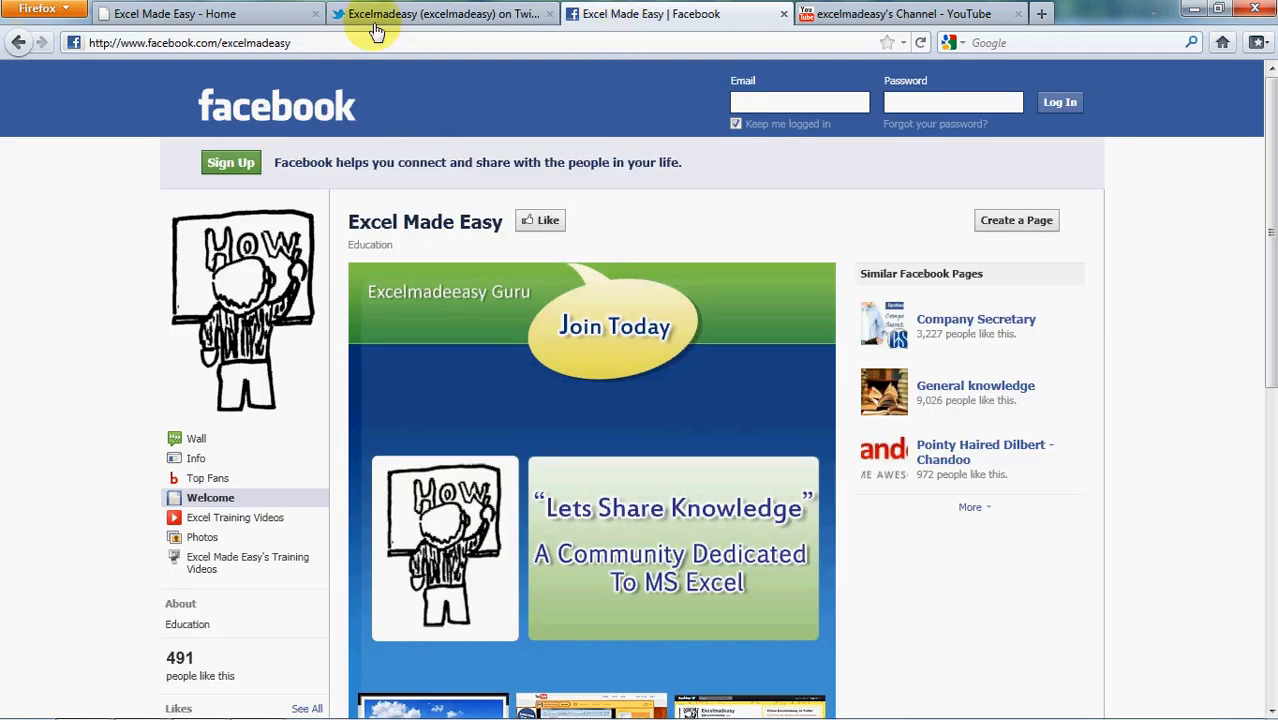
View the Excel Made Easy Twitter and Facebook tabs, then switch back to Excel.
click(440, 13)
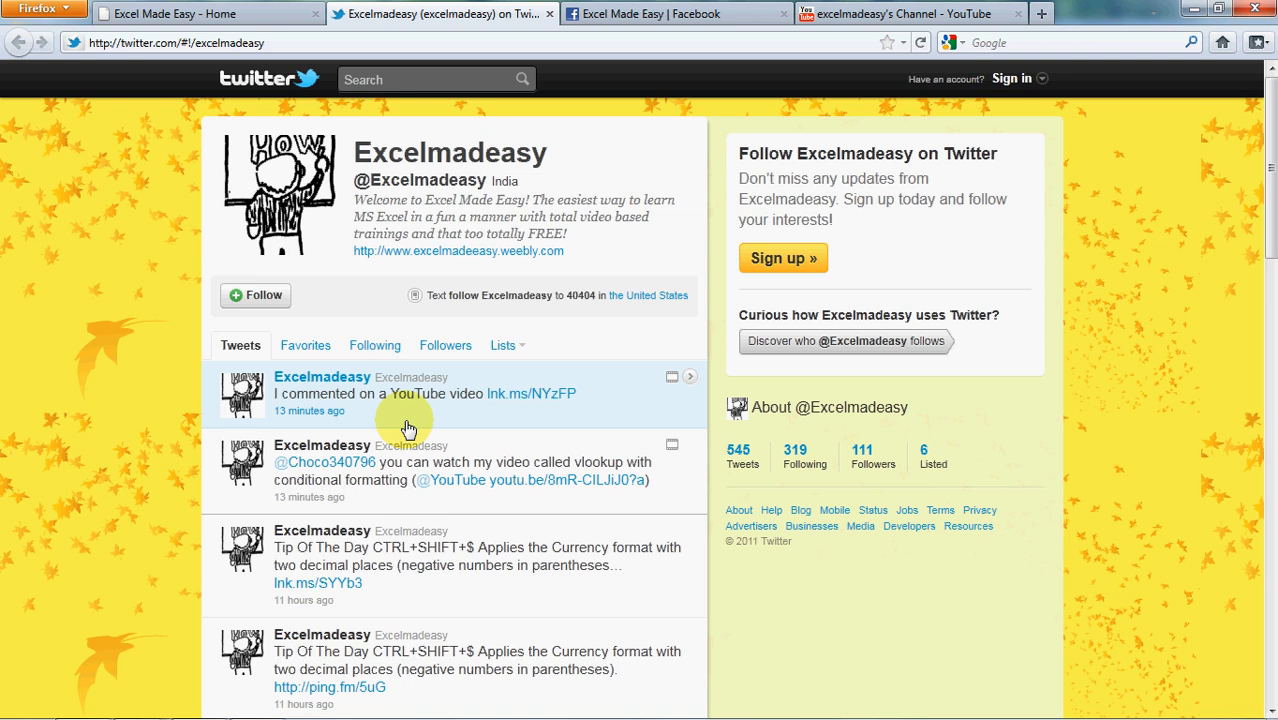
mouse_move(415, 510)
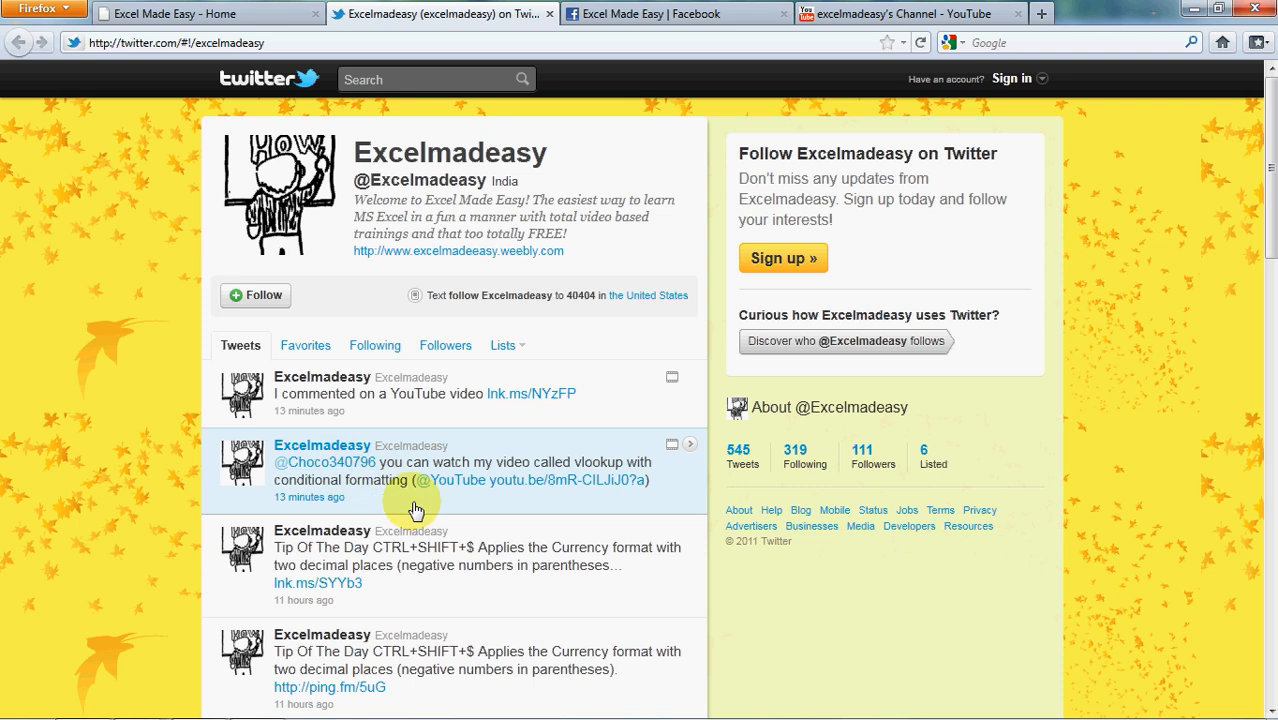
mouse_move(497, 490)
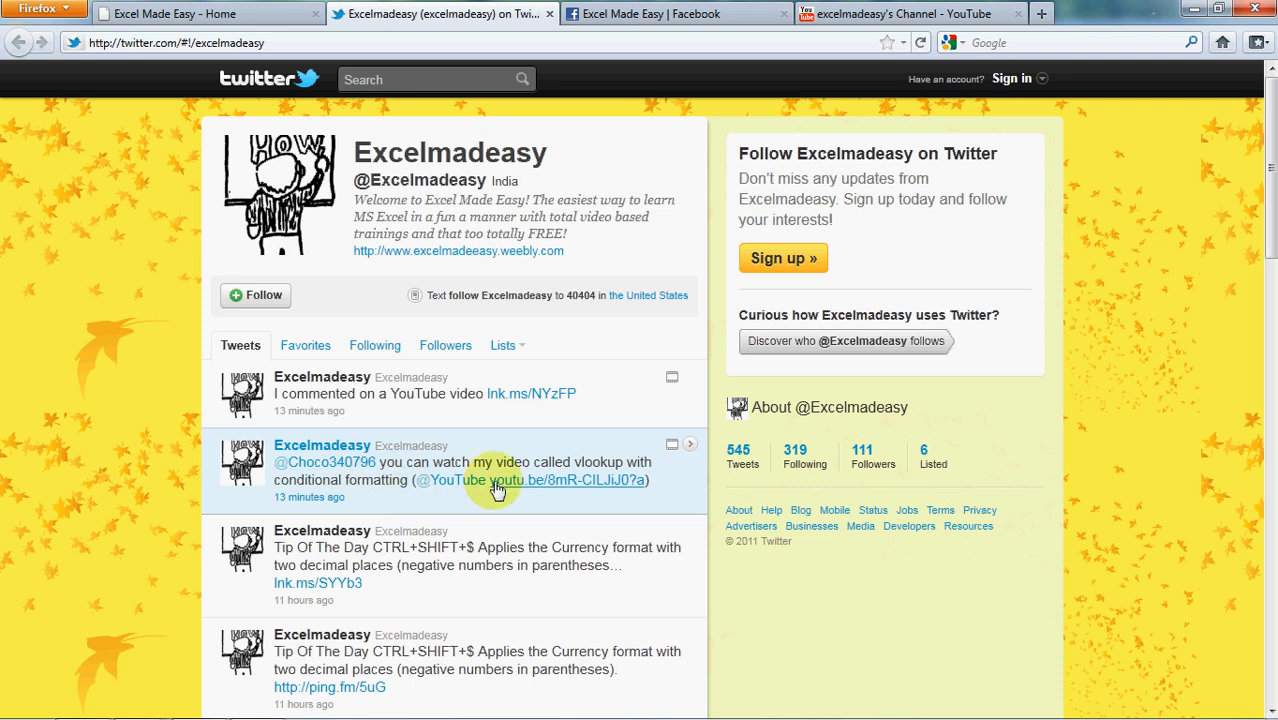
mouse_move(648, 13)
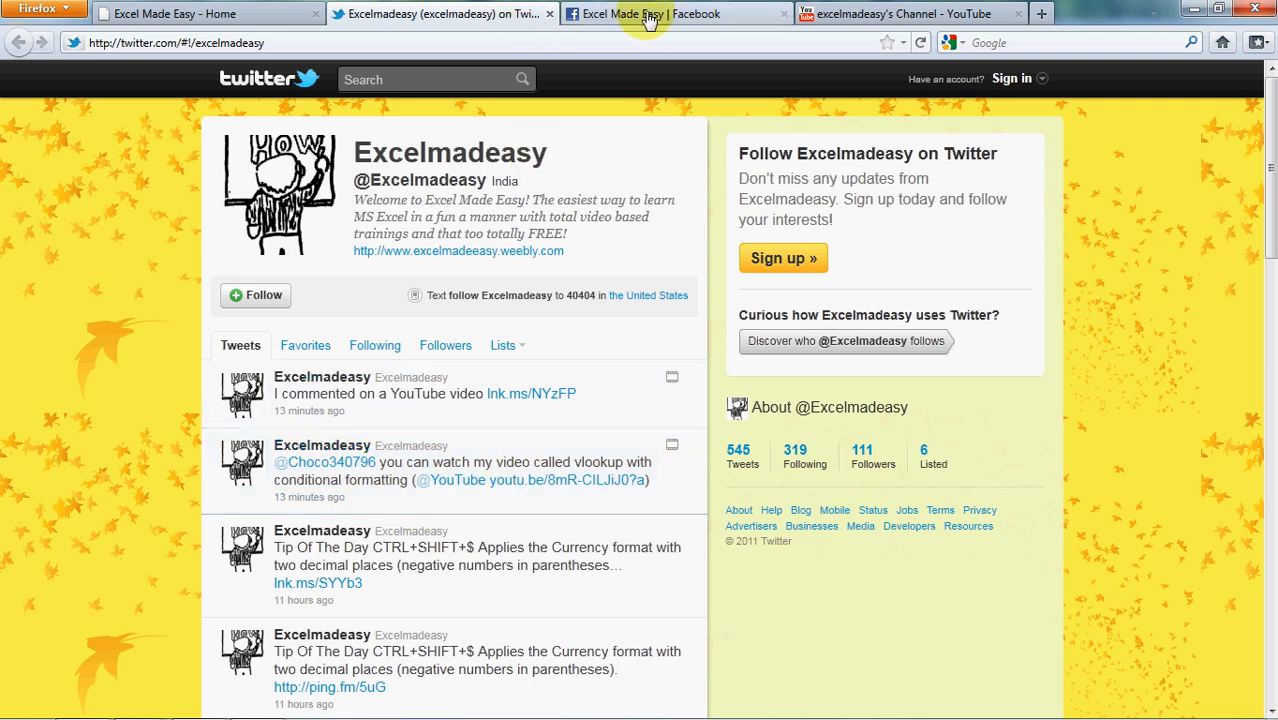
click(675, 13)
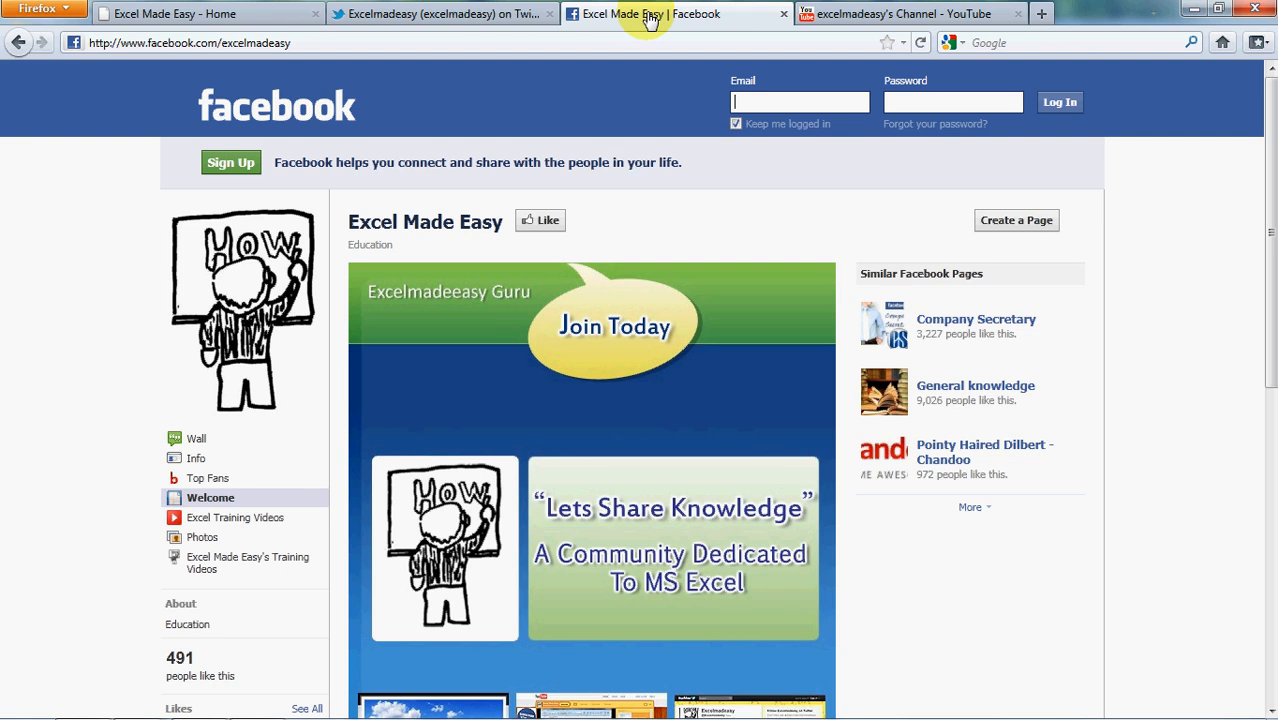
mouse_move(208, 615)
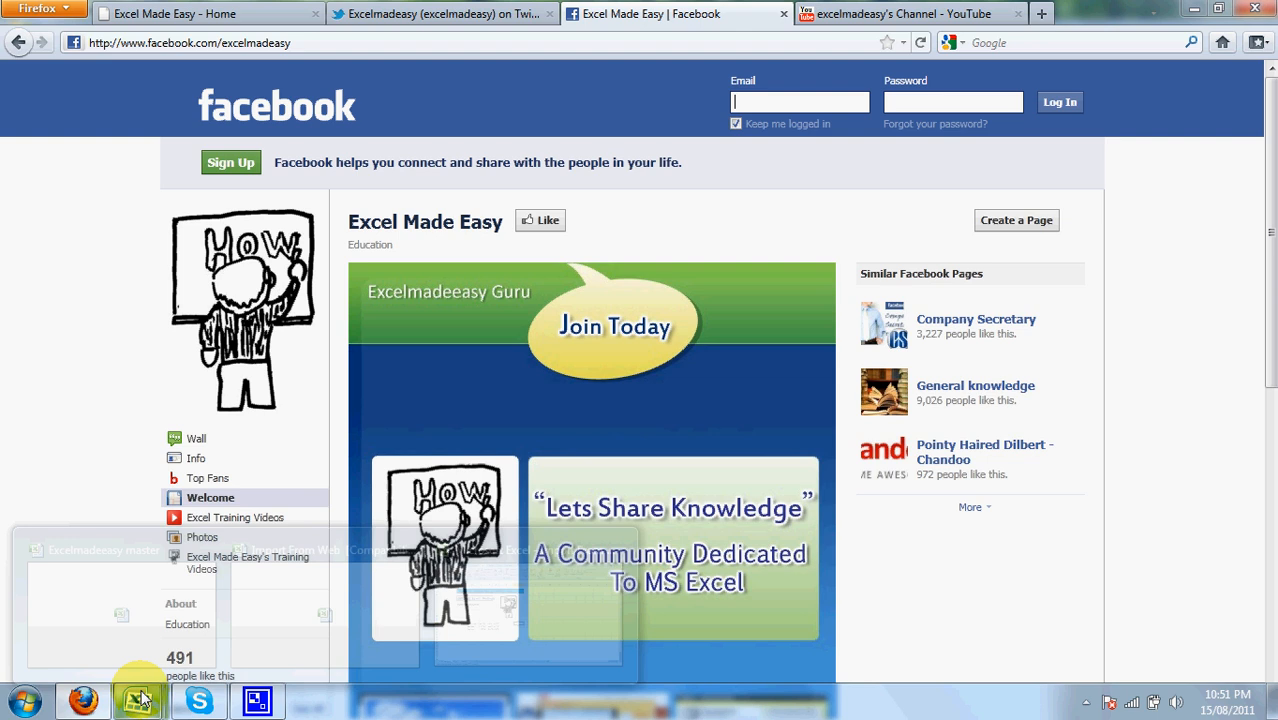
click(139, 699)
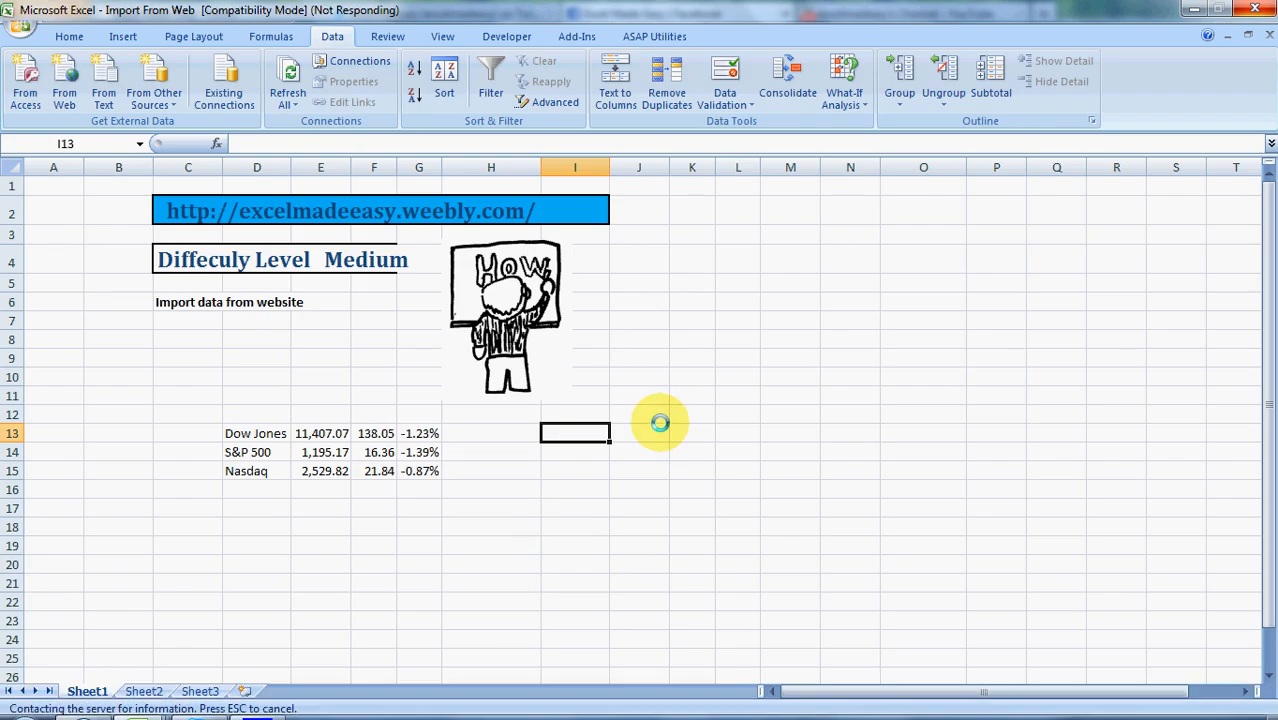